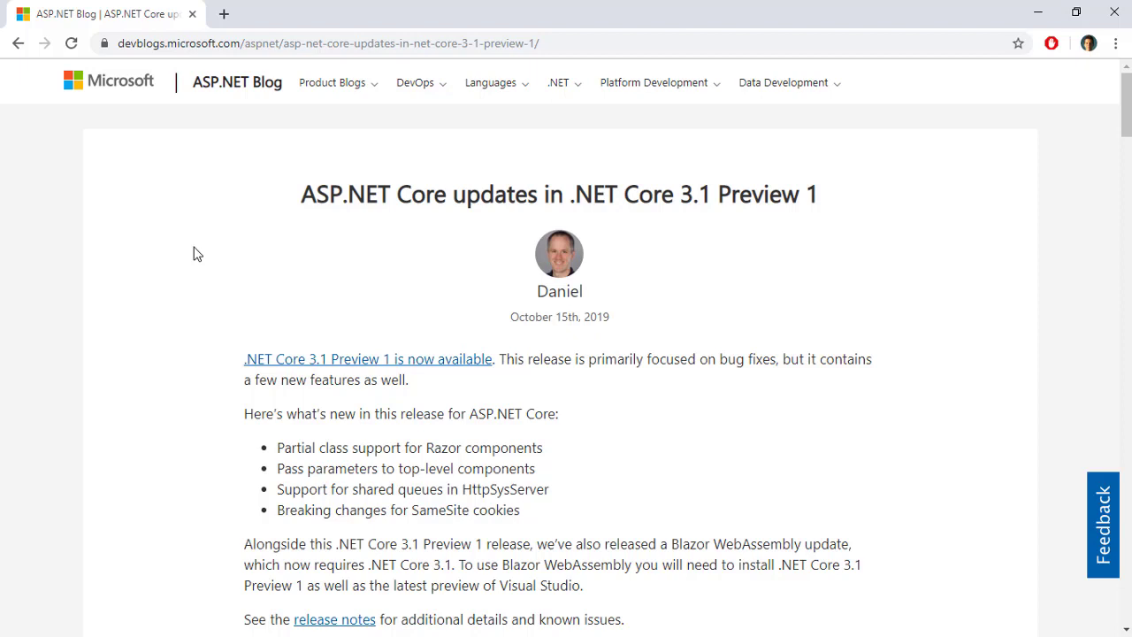
{"action": "mouse_move", "coordinate": [238, 175]}
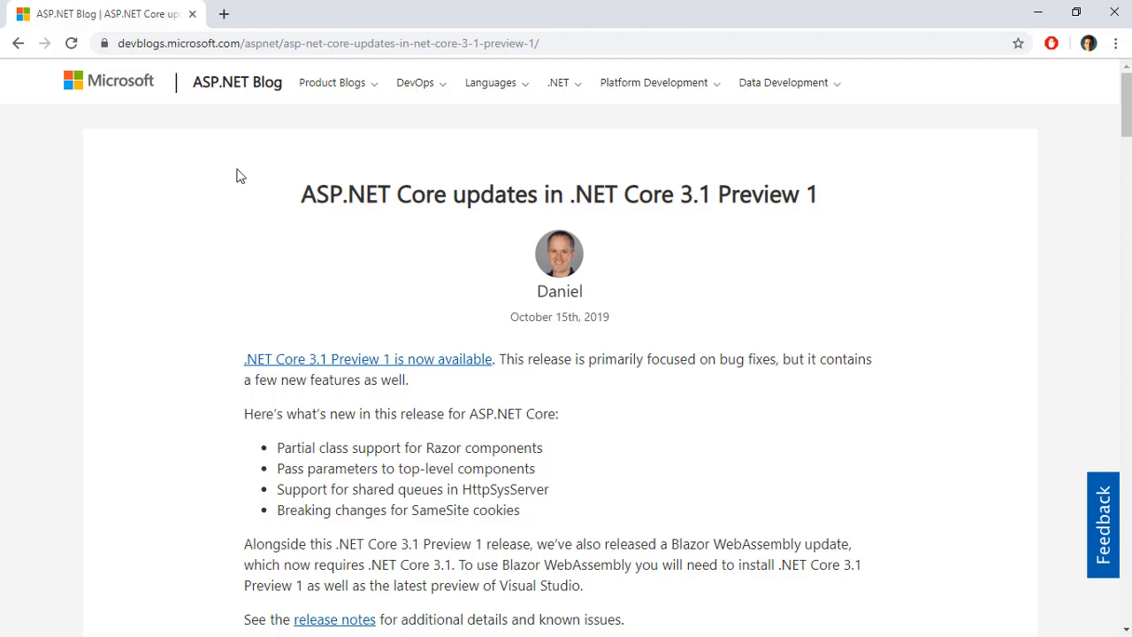
Select the blog post's address and scroll down to the Get started dotnet new -i command.
{"action": "left_click", "coordinate": [328, 42]}
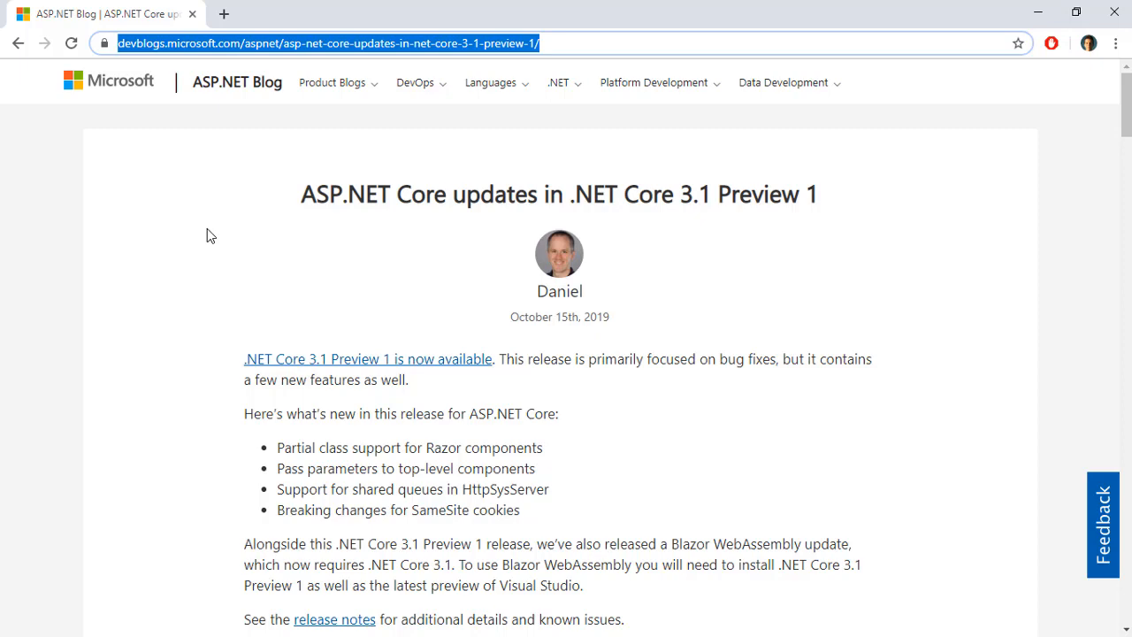
{"action": "scroll", "scroll_direction": "down", "scroll_amount": 3}
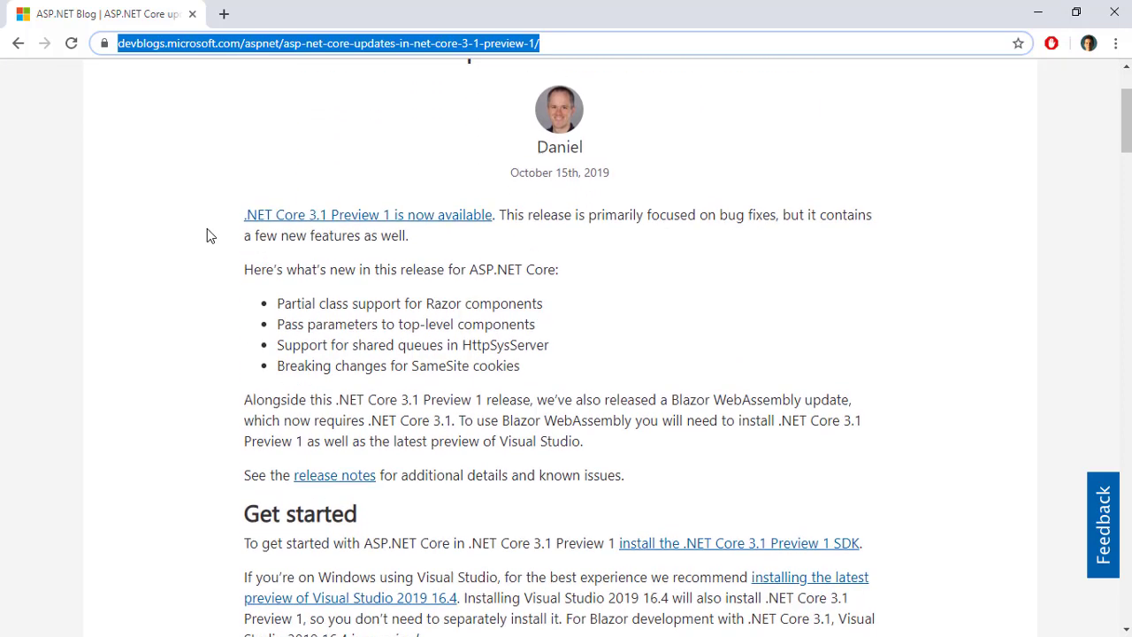
{"action": "scroll", "scroll_direction": "down", "scroll_amount": 3}
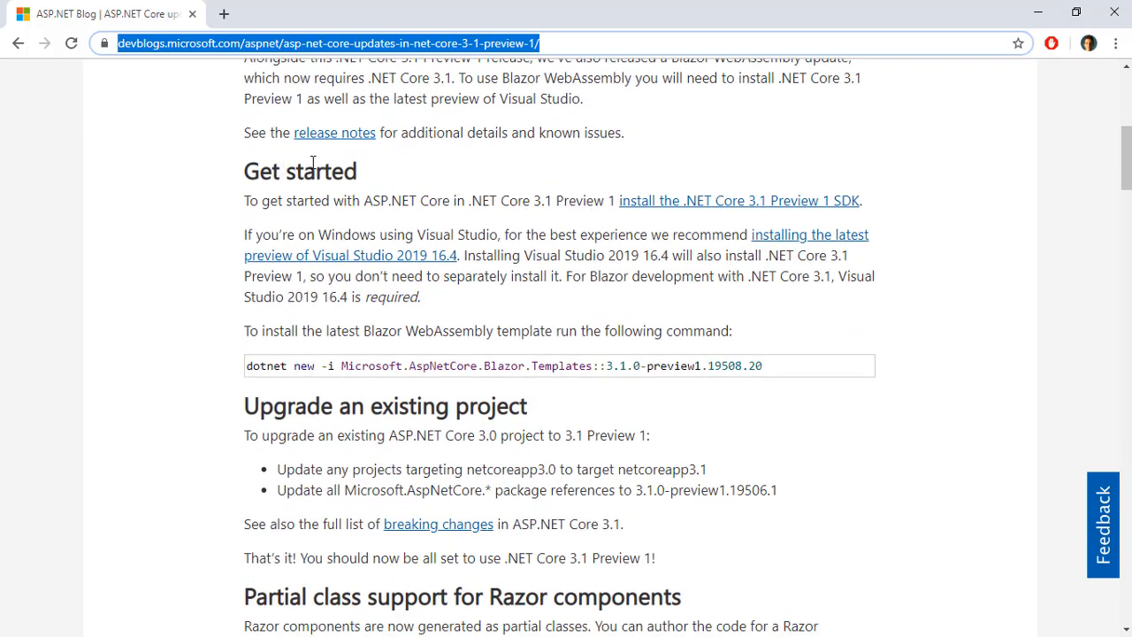
{"action": "mouse_move", "coordinate": [662, 214]}
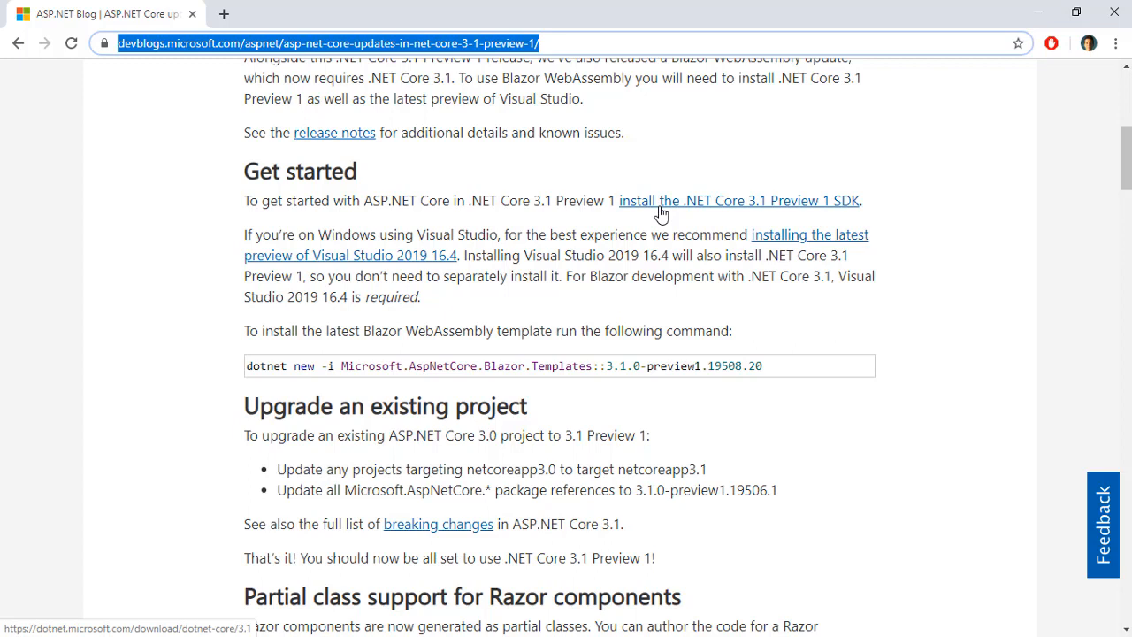
{"action": "mouse_move", "coordinate": [642, 244]}
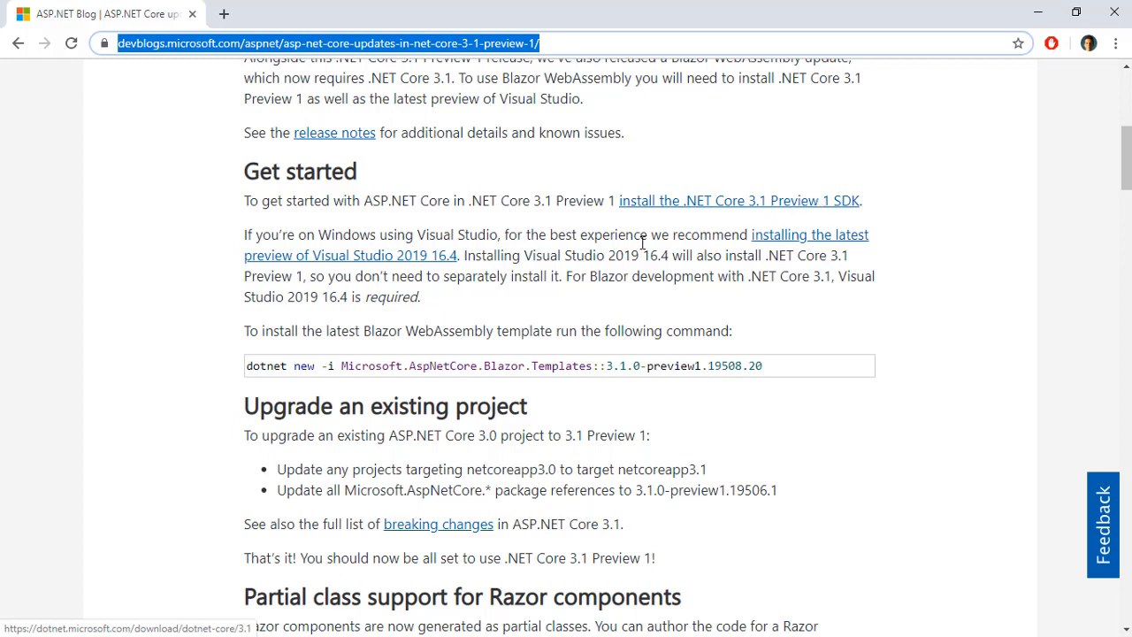
{"action": "mouse_move", "coordinate": [653, 248]}
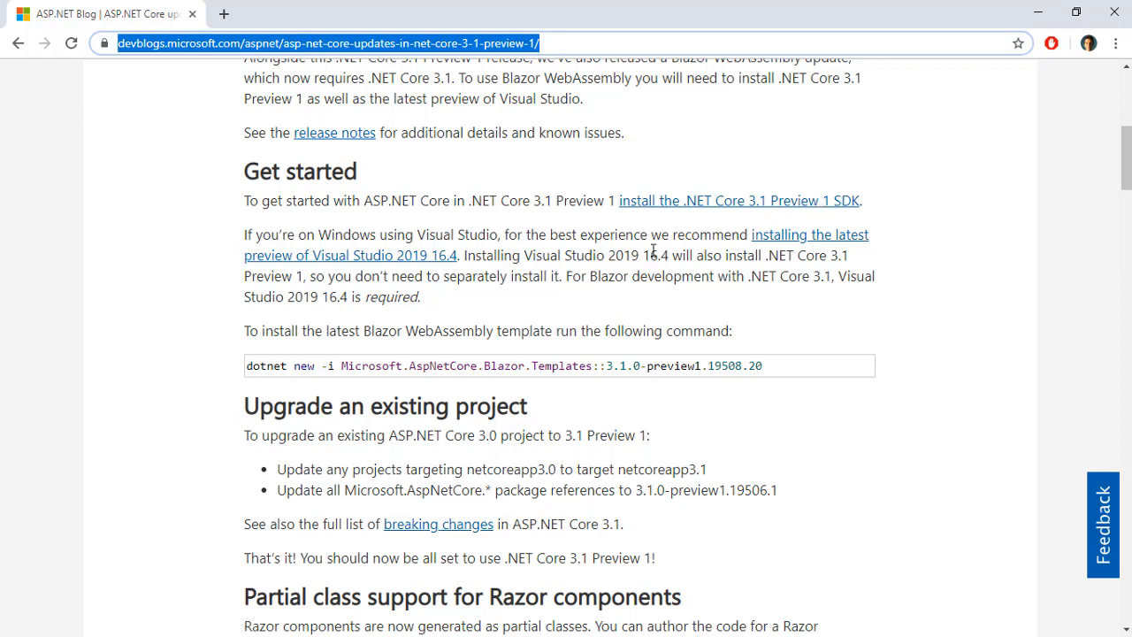
{"action": "mouse_move", "coordinate": [787, 239]}
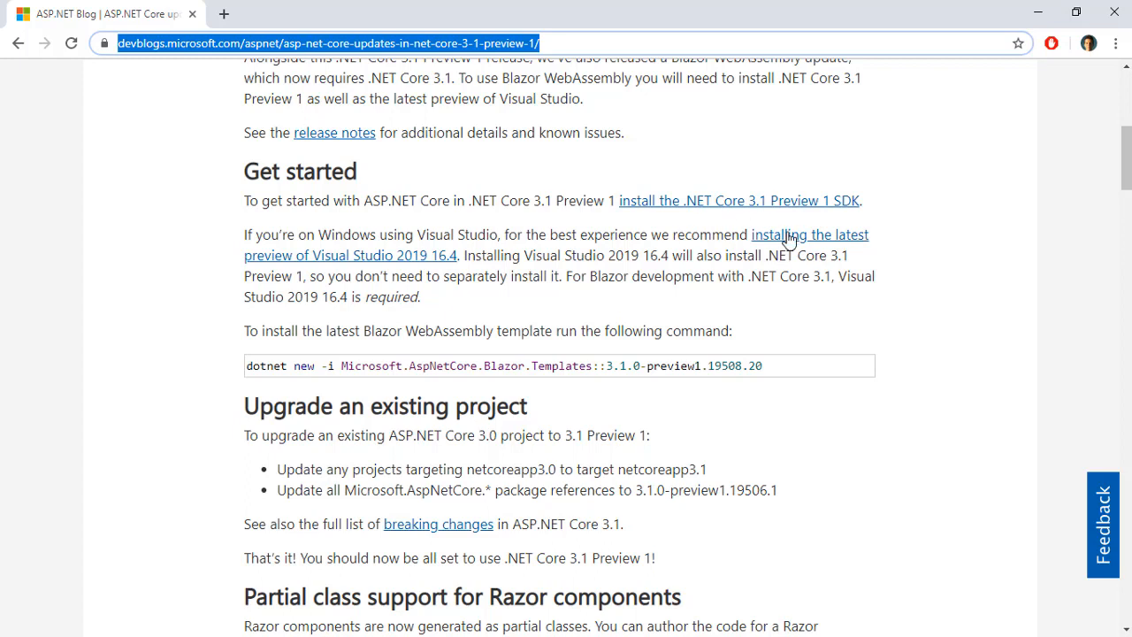
{"action": "mouse_move", "coordinate": [808, 234]}
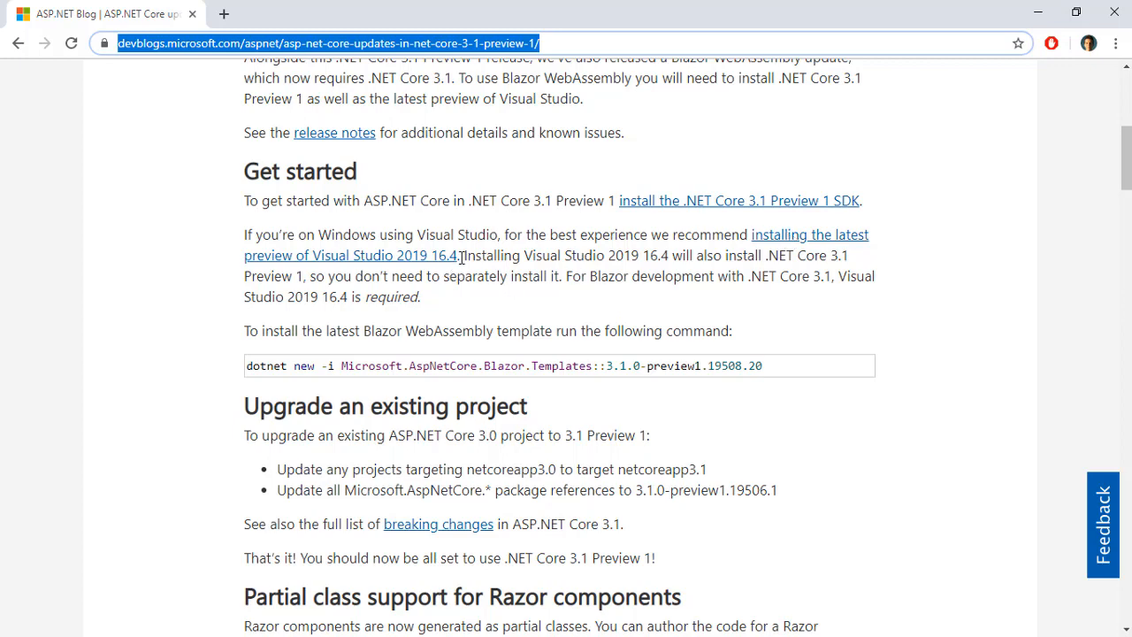
{"action": "scroll", "scroll_direction": "down", "scroll_amount": 3}
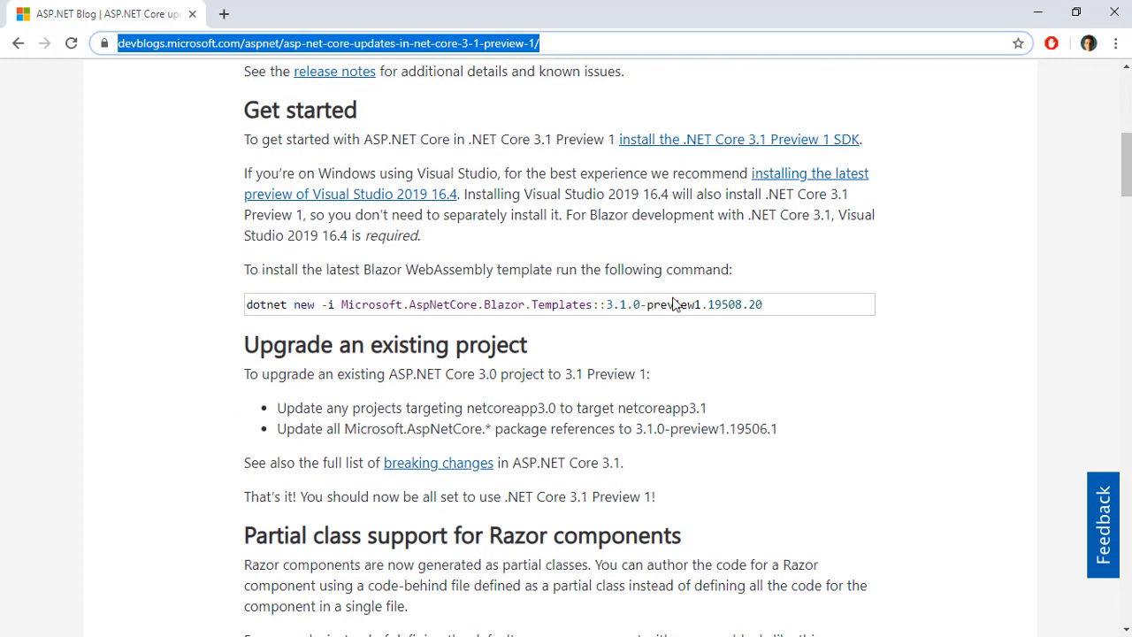
Select the whole Blazor WebAssembly 3.1.0-preview1.19508.20 template install command, then close PowerShell.
{"action": "triple_click", "coordinate": [505, 304]}
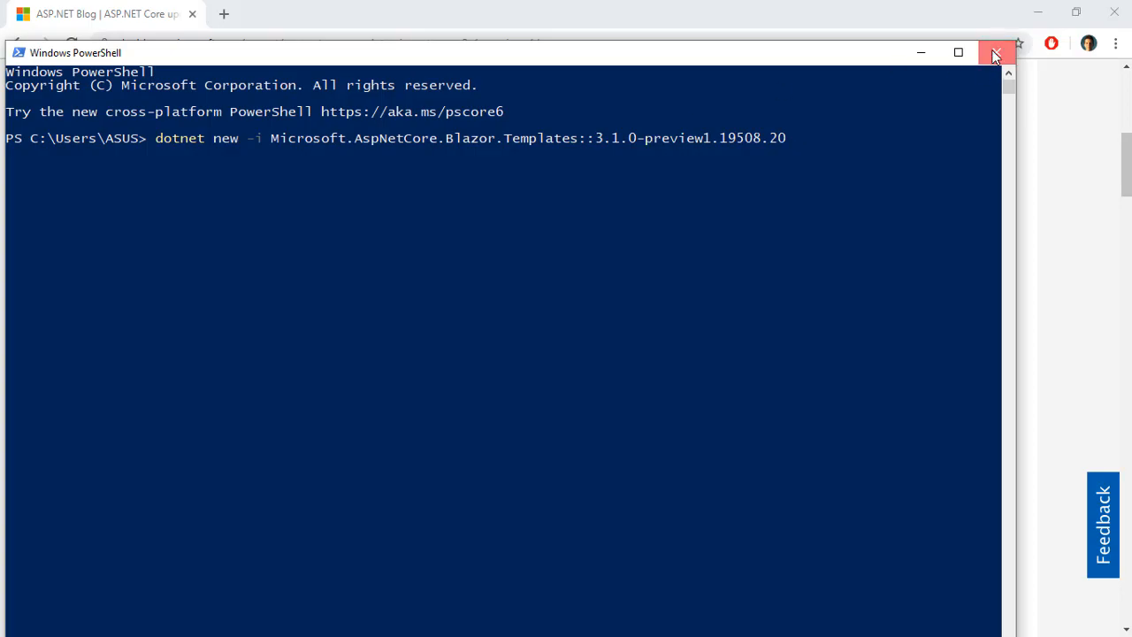
{"action": "left_click", "coordinate": [995, 53]}
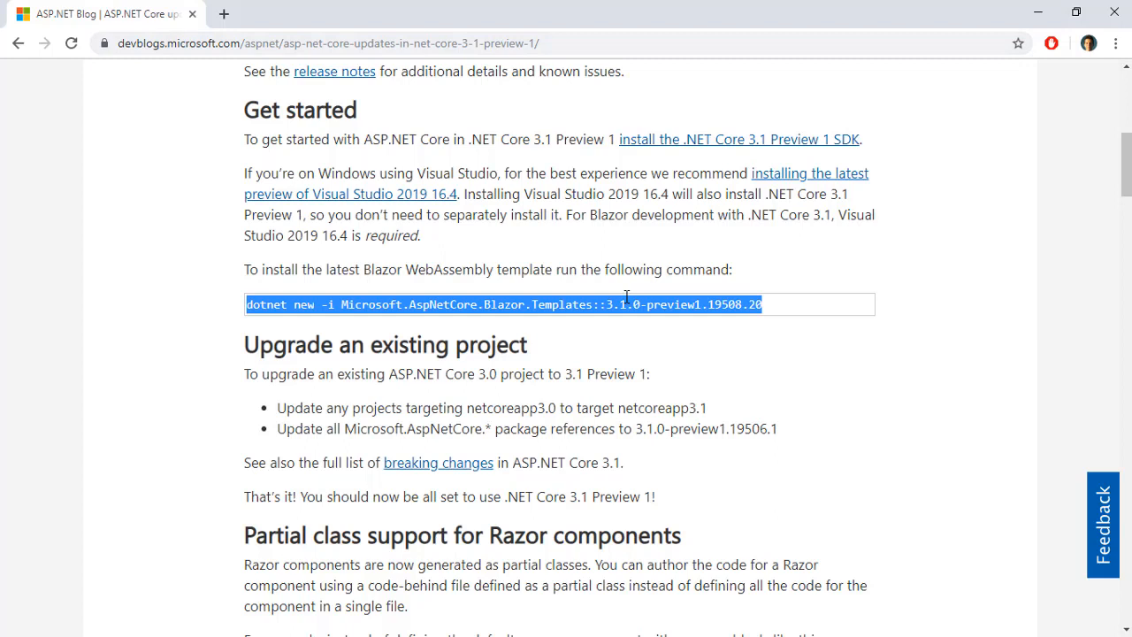
Scroll to 'Upgrade an existing project' and select its two upgrade steps.
{"action": "left_click", "coordinate": [617, 340]}
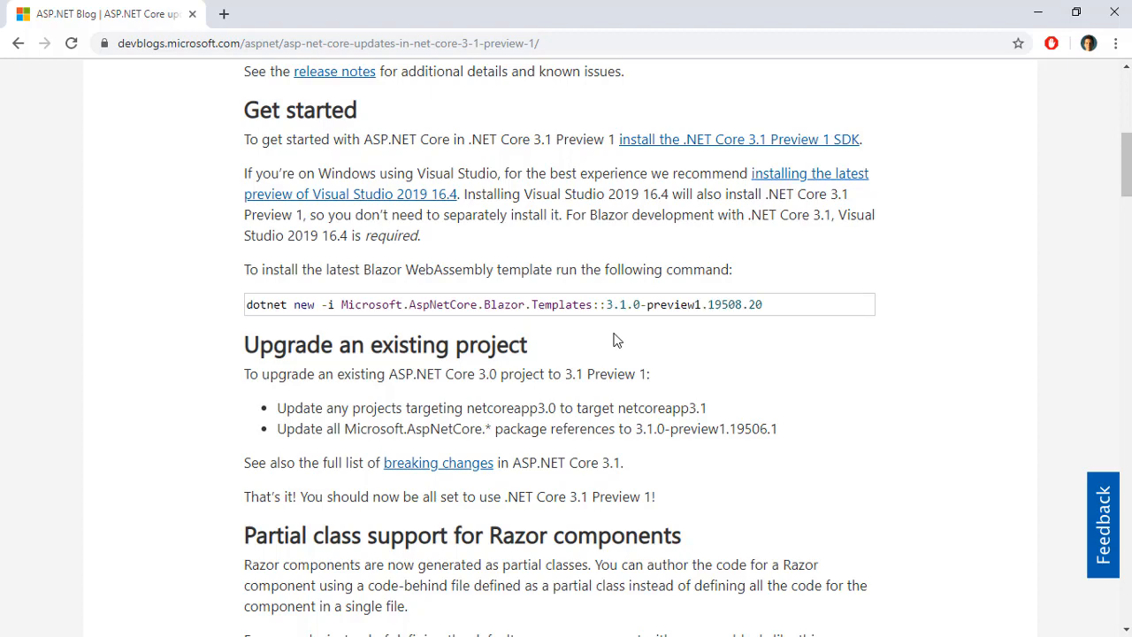
{"action": "scroll", "scroll_direction": "down", "scroll_amount": 3}
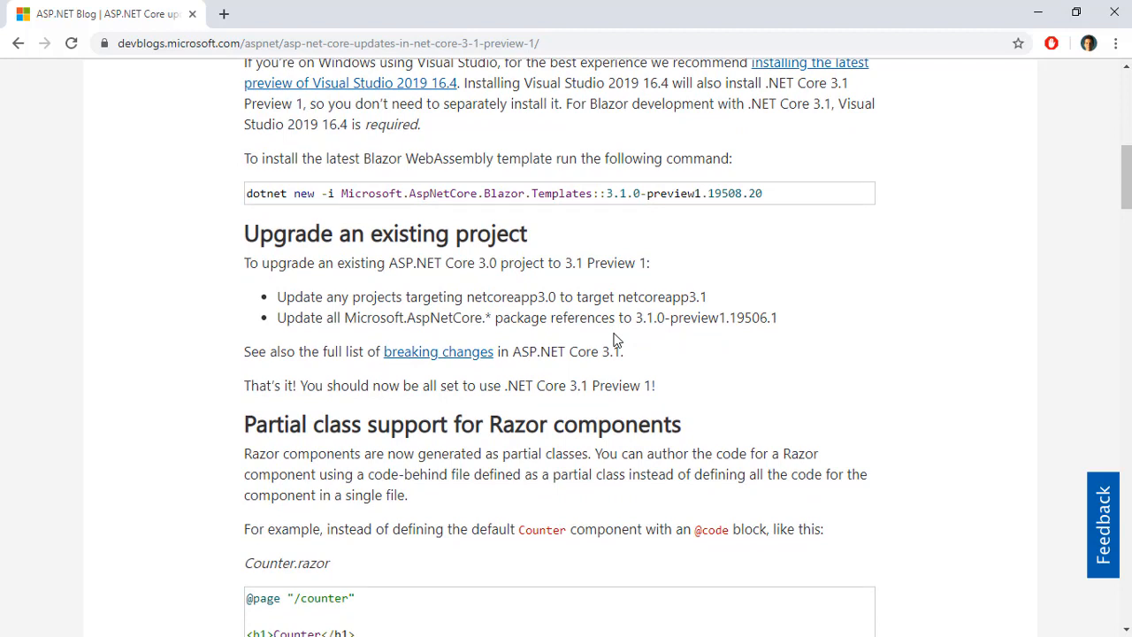
{"action": "mouse_move", "coordinate": [279, 311]}
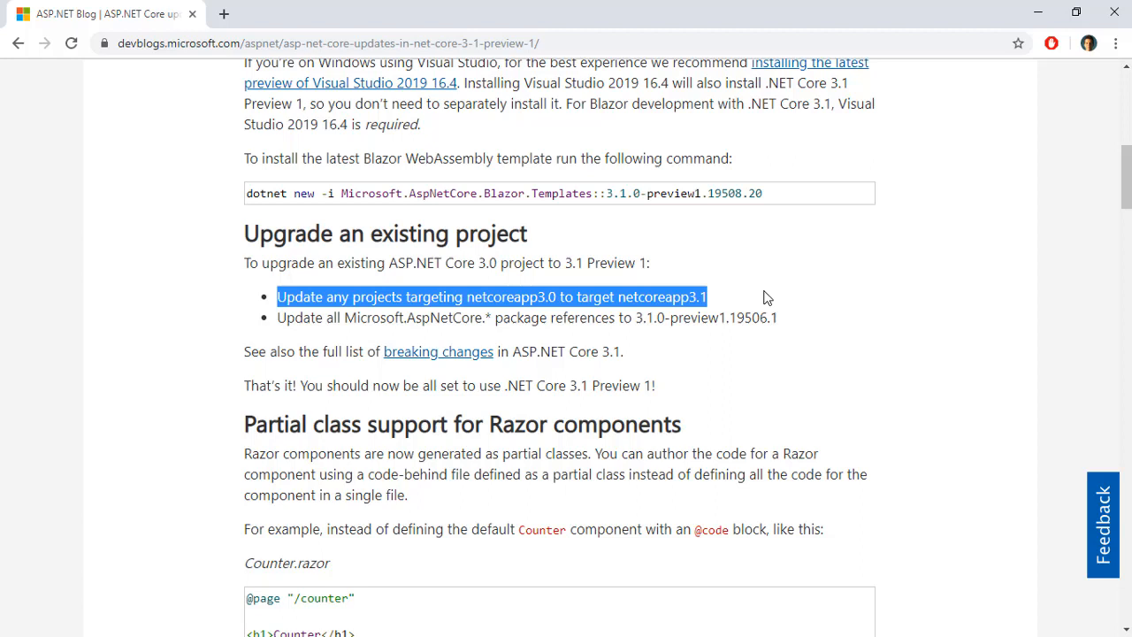
{"action": "left_click_drag", "start_coordinate": [705, 297], "coordinate": [776, 318]}
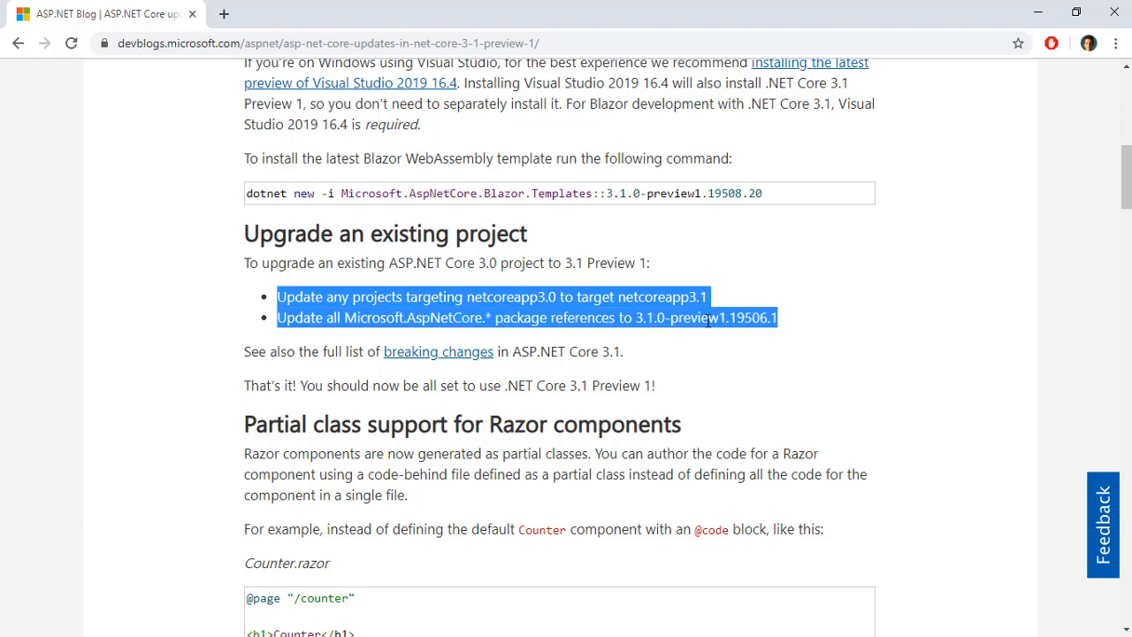
{"action": "mouse_move", "coordinate": [704, 297]}
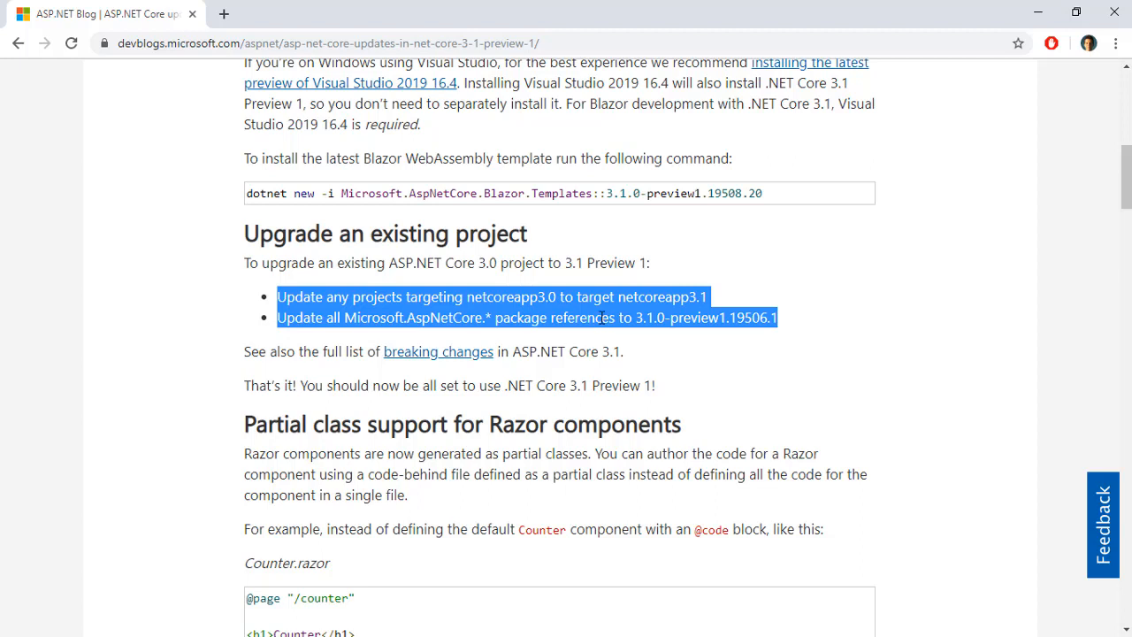
{"action": "mouse_move", "coordinate": [644, 319]}
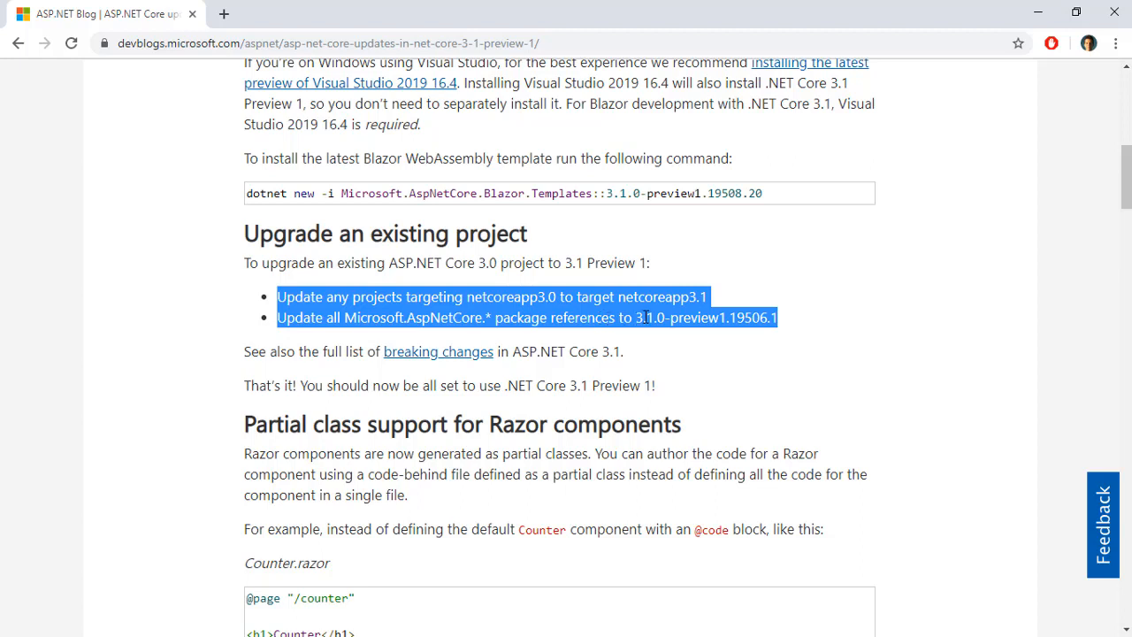
{"action": "left_click", "coordinate": [663, 319]}
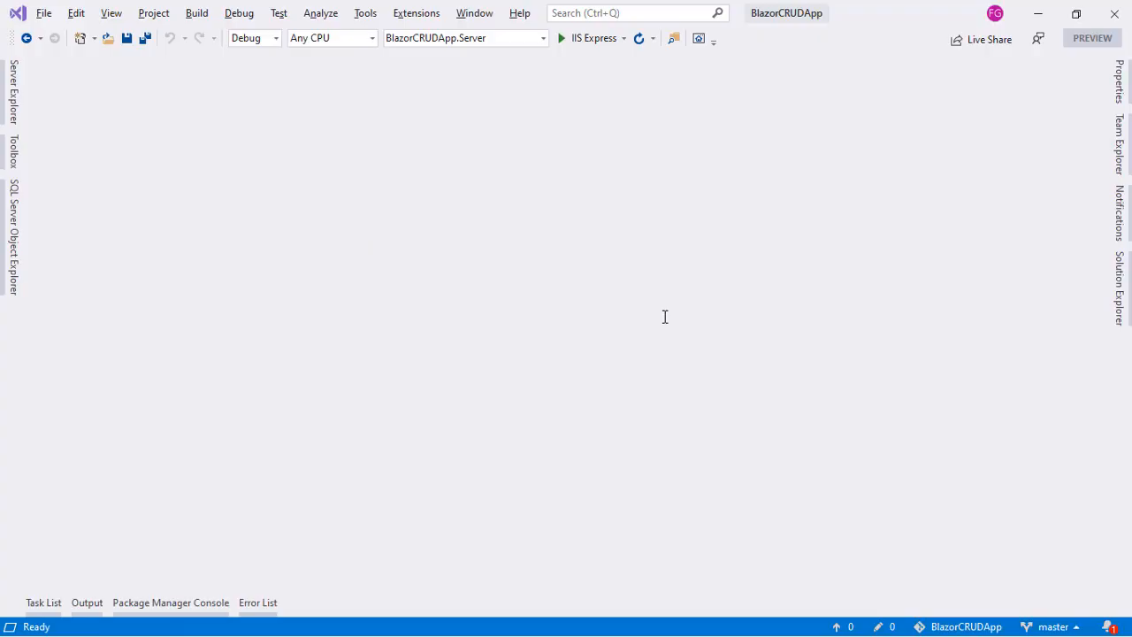
{"action": "mouse_move", "coordinate": [800, 18]}
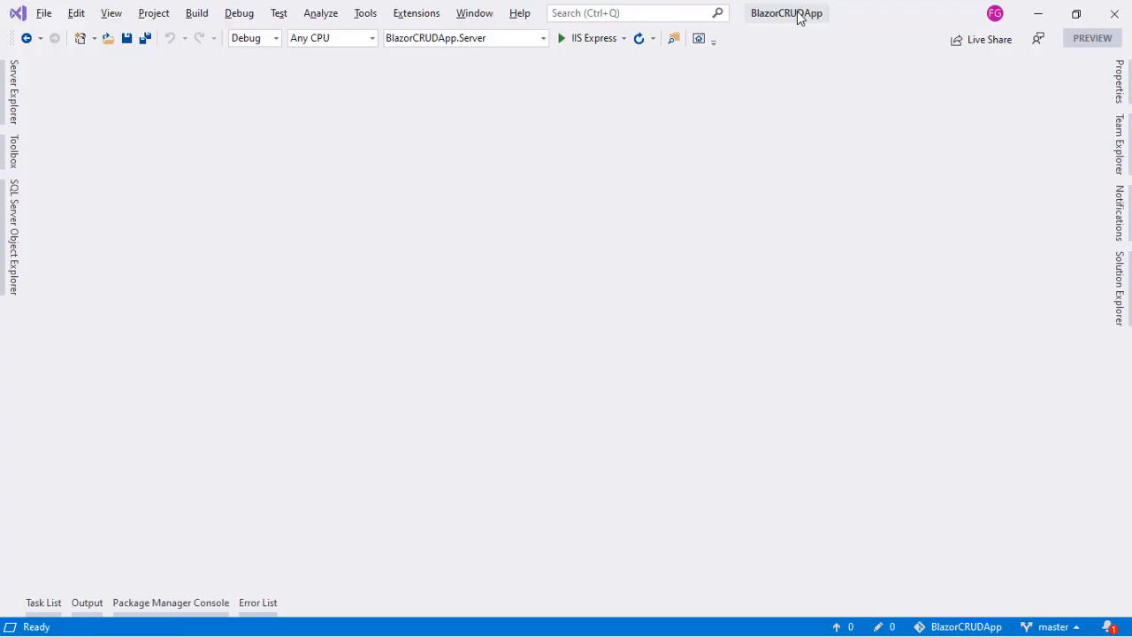
{"action": "mouse_move", "coordinate": [1101, 203]}
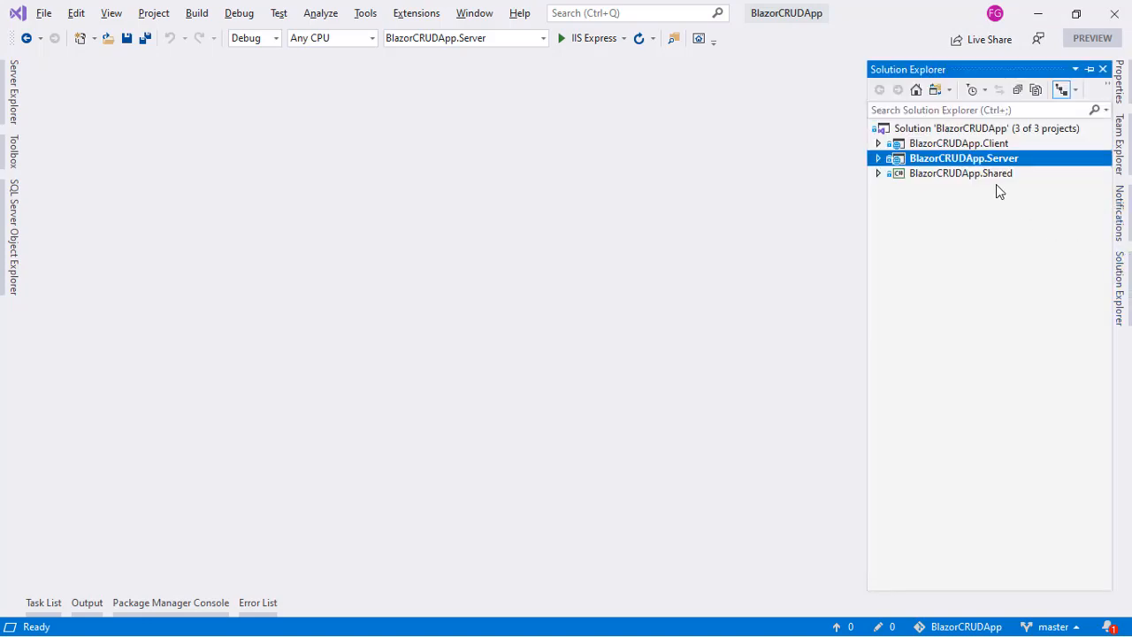
{"action": "mouse_move", "coordinate": [1001, 163]}
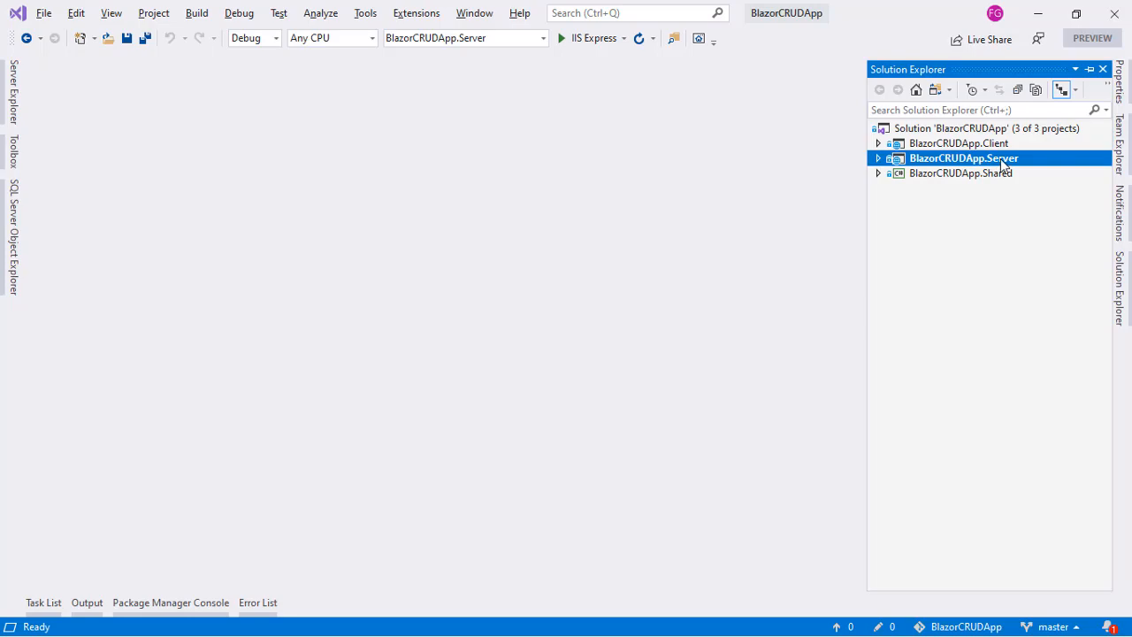
Open BlazorCRUDApp.Server.csproj from Solution Explorer.
{"action": "double_click", "coordinate": [963, 158]}
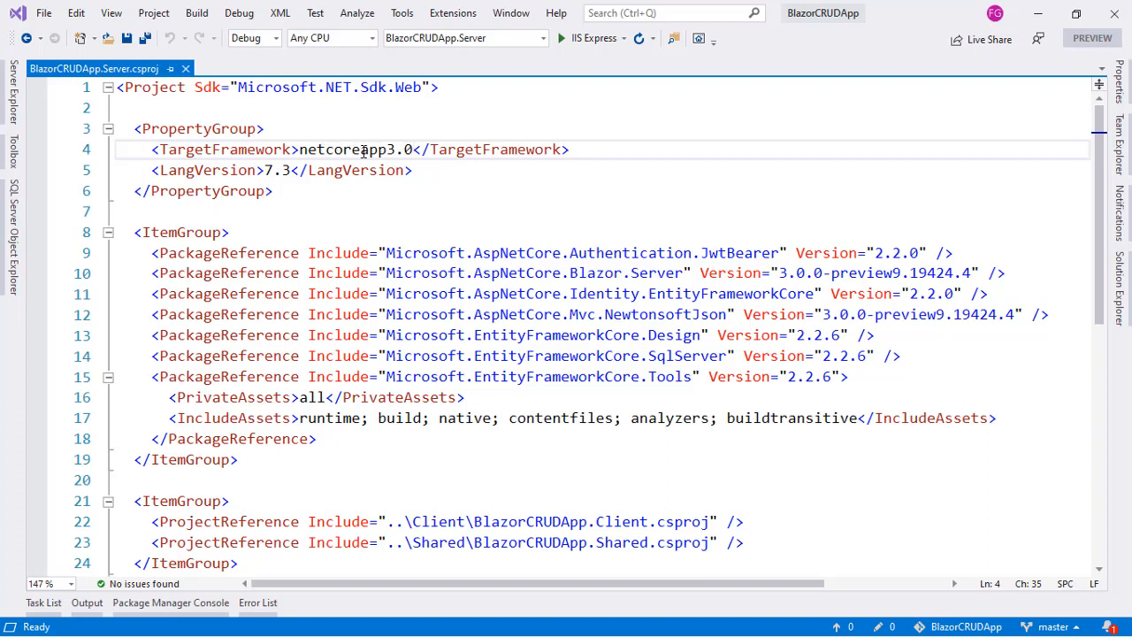
{"action": "mouse_move", "coordinate": [418, 148]}
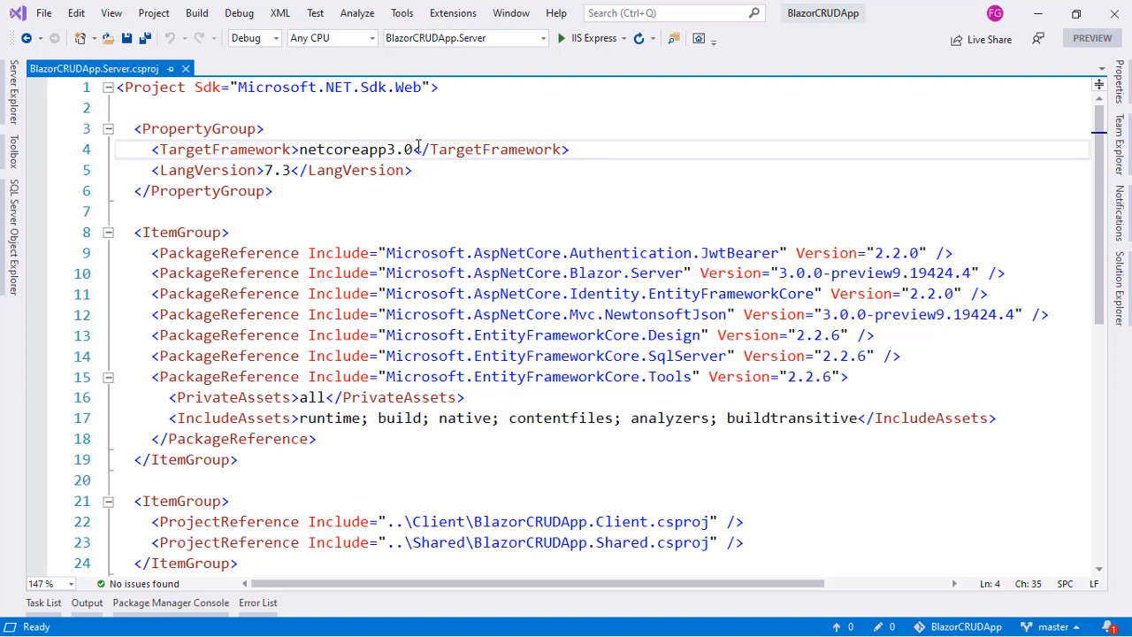
Change TargetFramework to netcoreapp3.1 and Replace All 3.0.0-preview9.19424.4 with 3.1.0-preview1.19506.1 across the solution.
{"action": "type", "text": "1"}
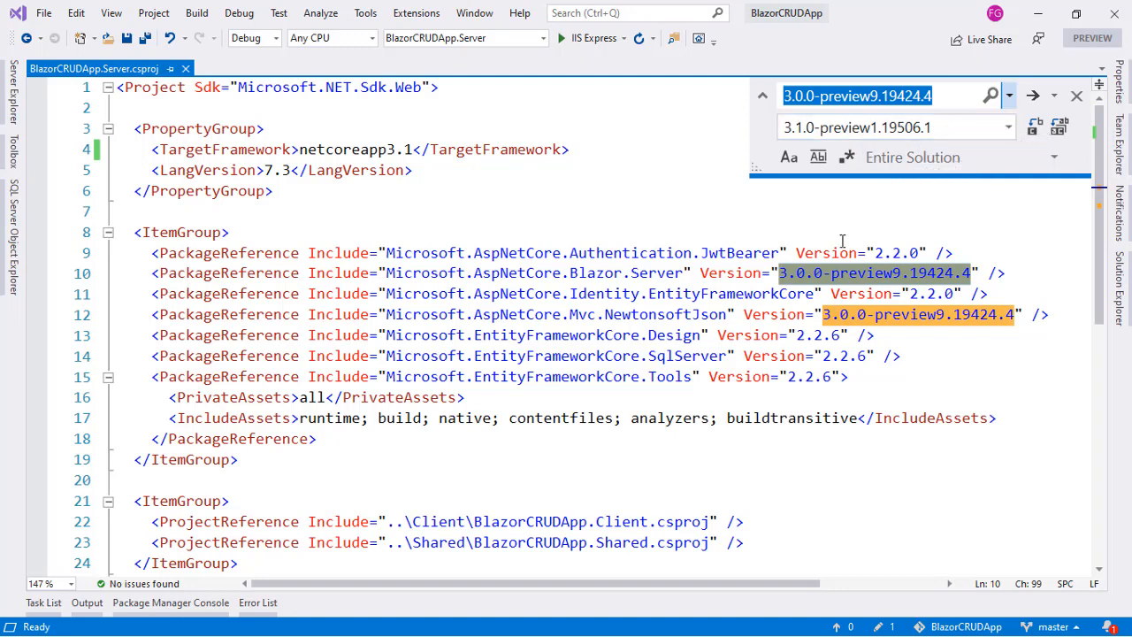
{"action": "mouse_move", "coordinate": [892, 281]}
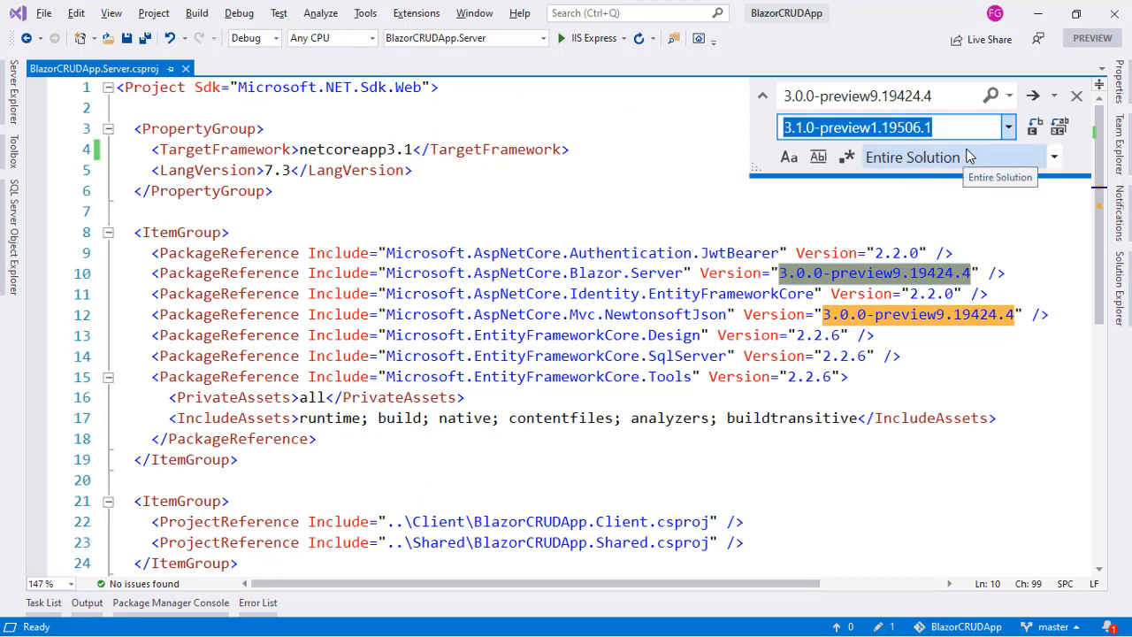
{"action": "mouse_move", "coordinate": [1000, 156]}
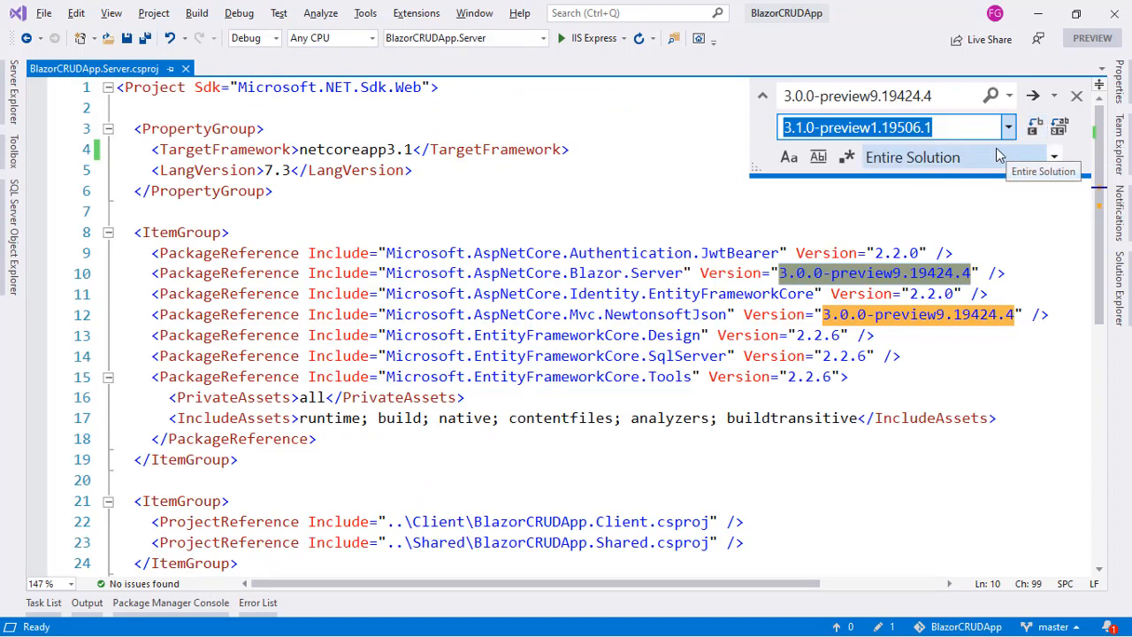
{"action": "mouse_move", "coordinate": [1060, 126]}
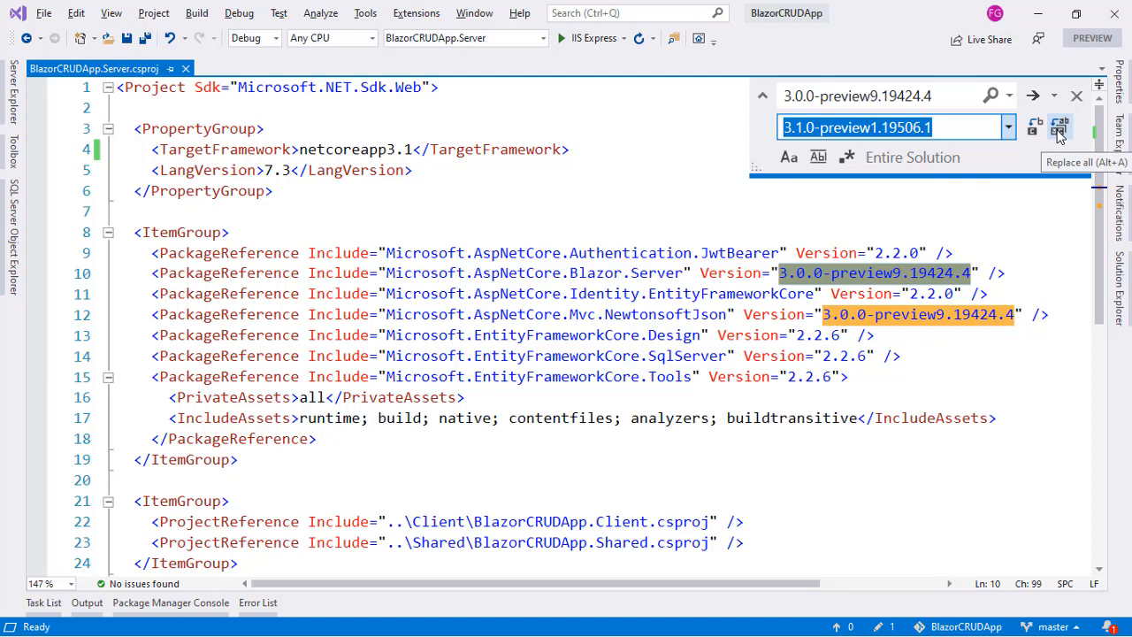
{"action": "left_click", "coordinate": [1059, 127]}
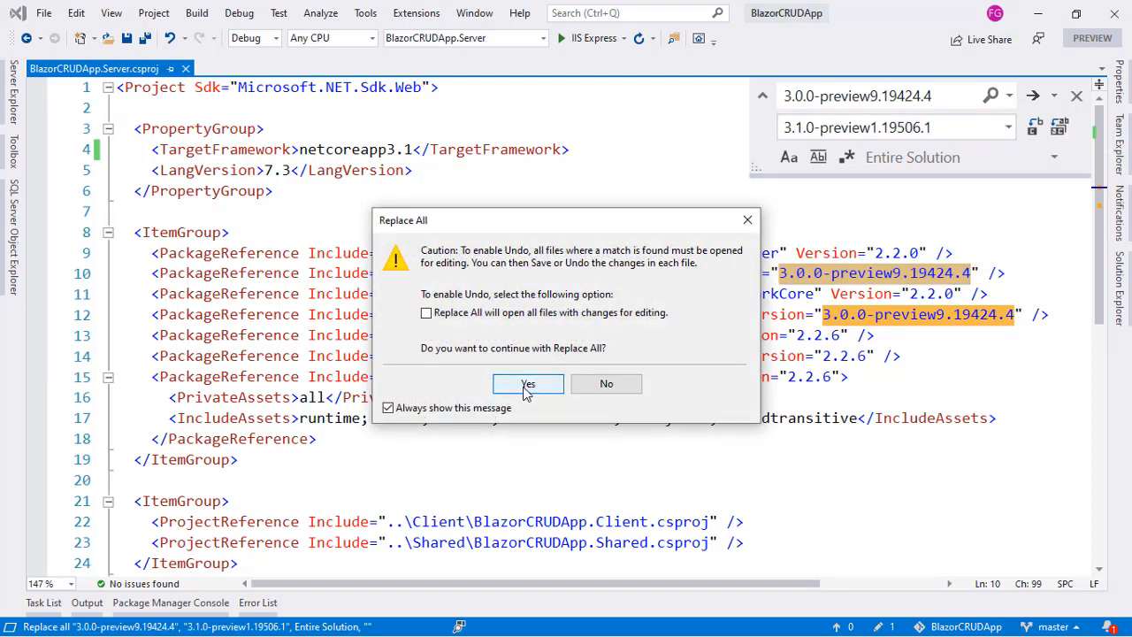
Confirm the replace, check the Client packages read 3.1.0-preview1.19506.1, and run the app with IIS Express.
{"action": "left_click", "coordinate": [528, 382]}
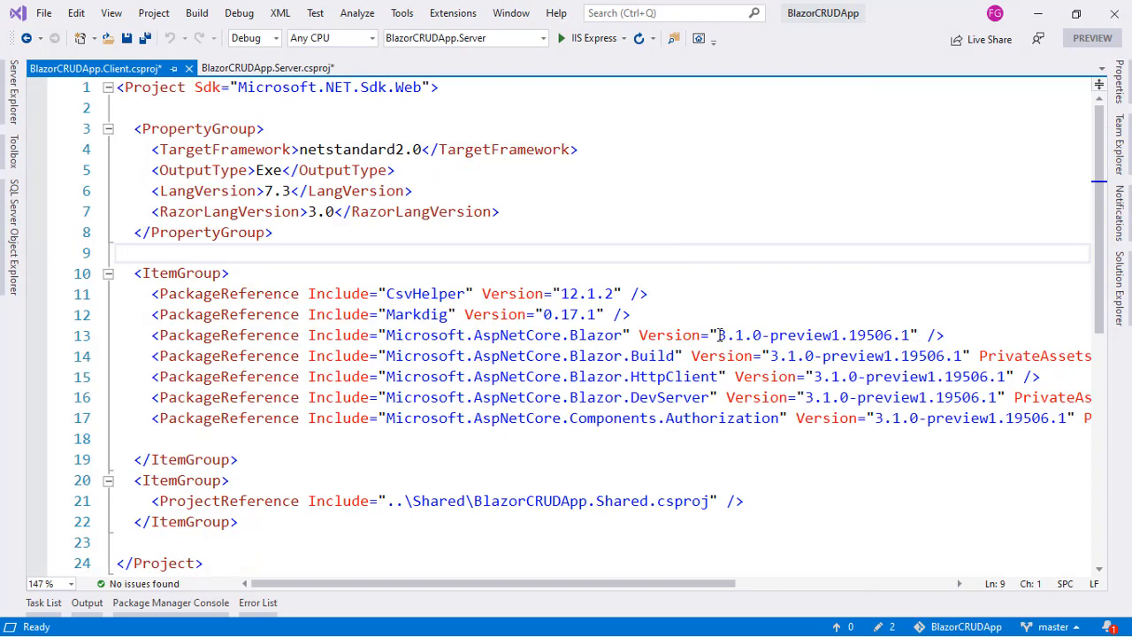
{"action": "double_click", "coordinate": [814, 335]}
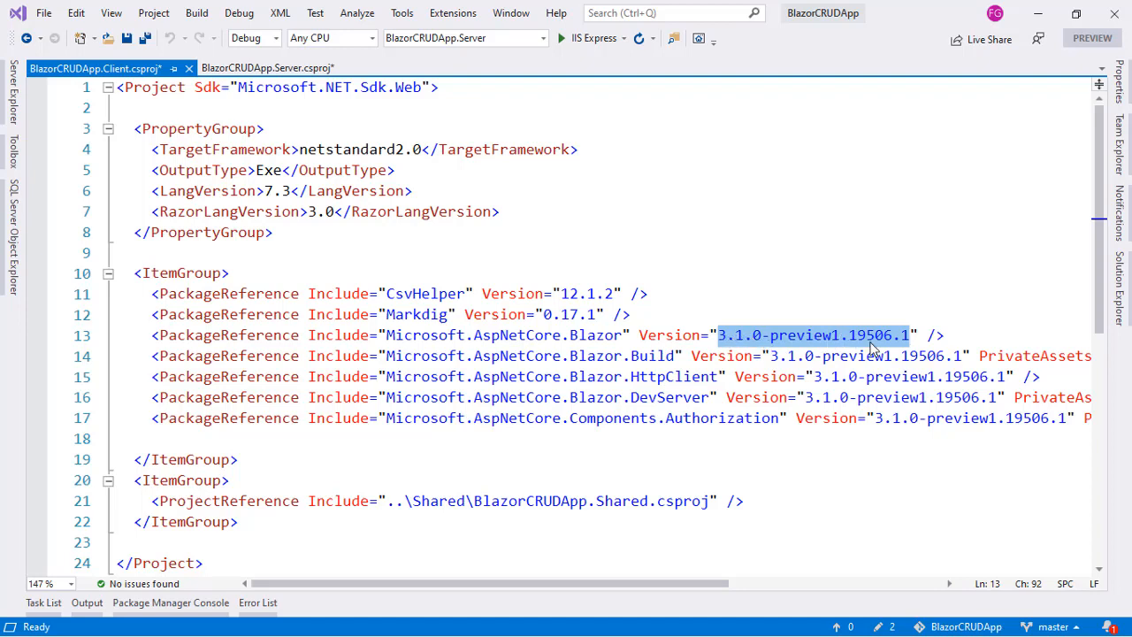
{"action": "left_click", "coordinate": [859, 397]}
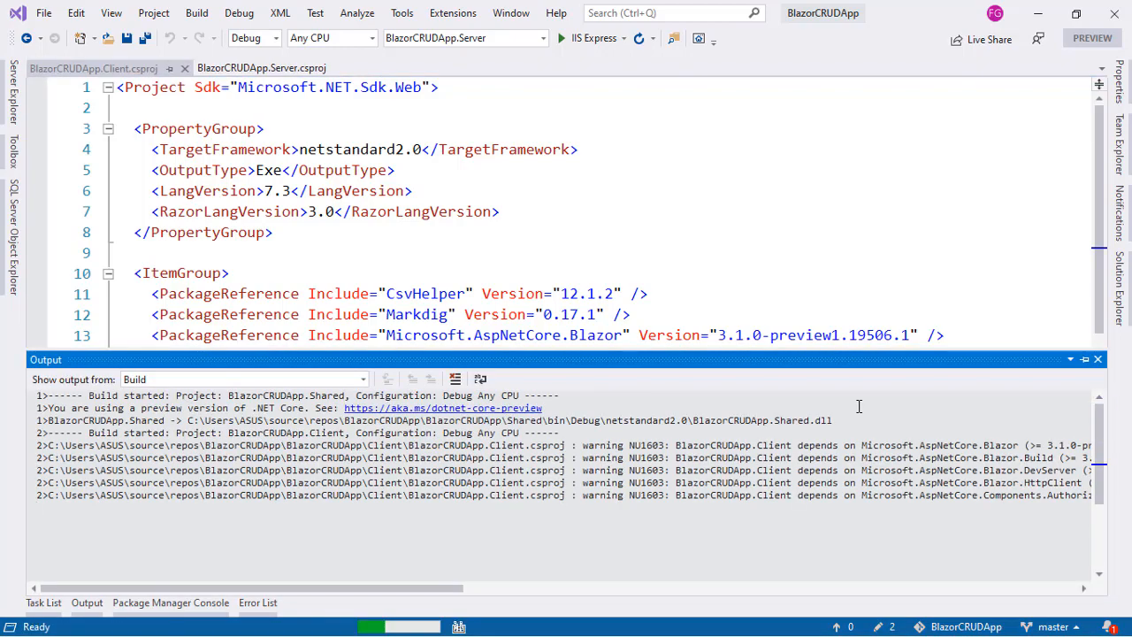
{"action": "scroll", "scroll_direction": "down", "scroll_amount": 3}
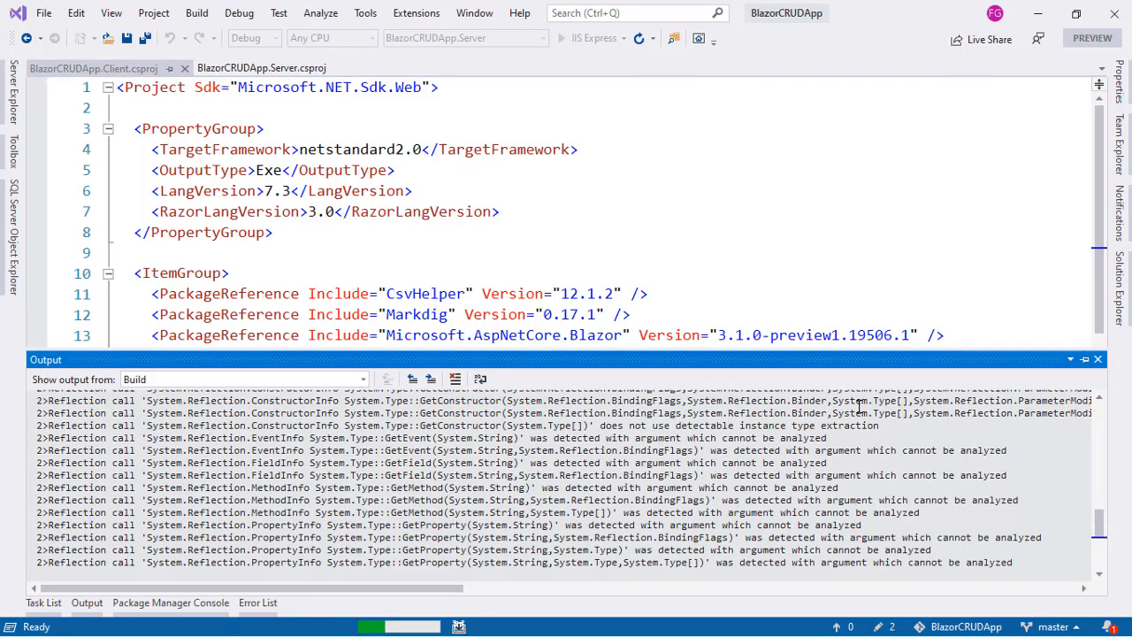
{"action": "scroll", "scroll_direction": "down", "scroll_amount": 3}
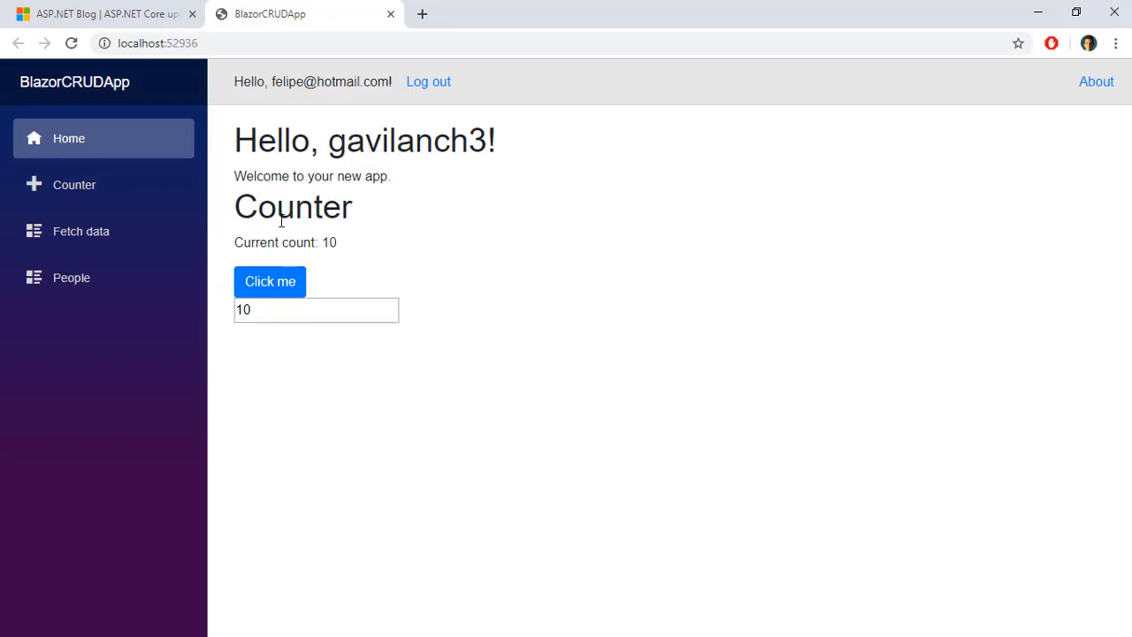
Increment the Counter, view Fetch data and People page 9, then return to the ASP.NET Blog tab.
{"action": "left_click", "coordinate": [75, 184]}
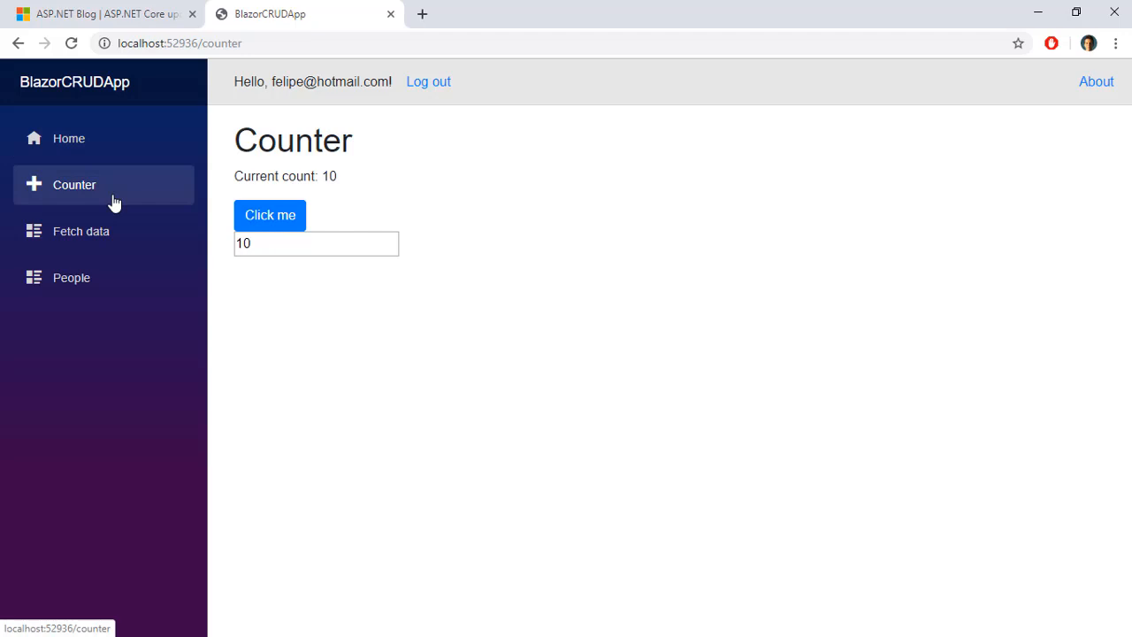
{"action": "left_click", "coordinate": [269, 215]}
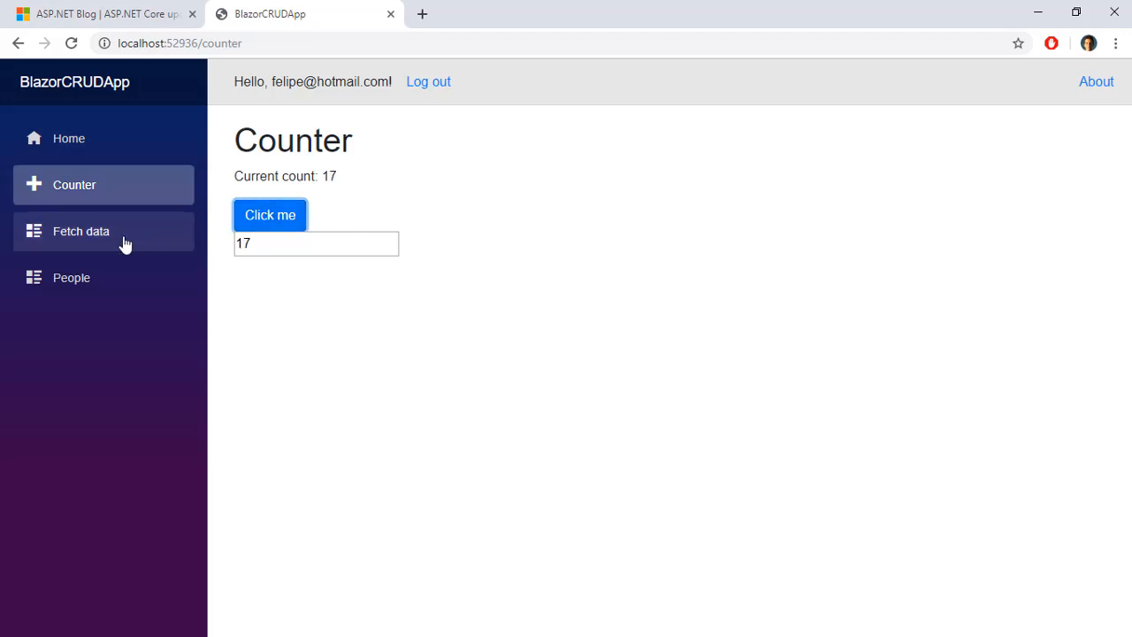
{"action": "left_click", "coordinate": [81, 230]}
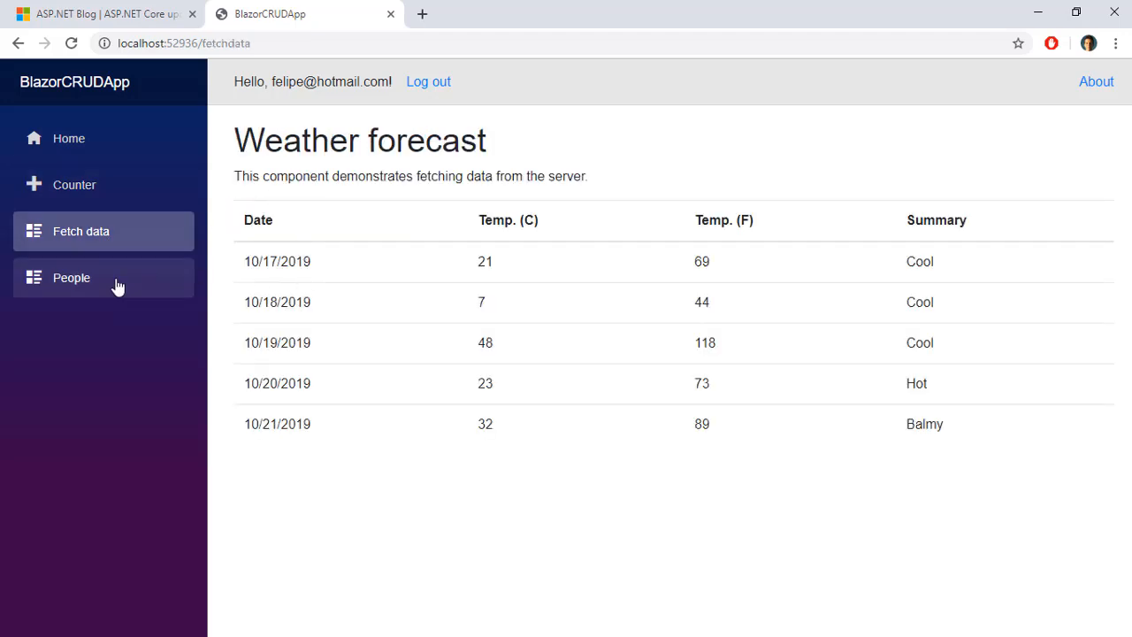
{"action": "left_click", "coordinate": [70, 276]}
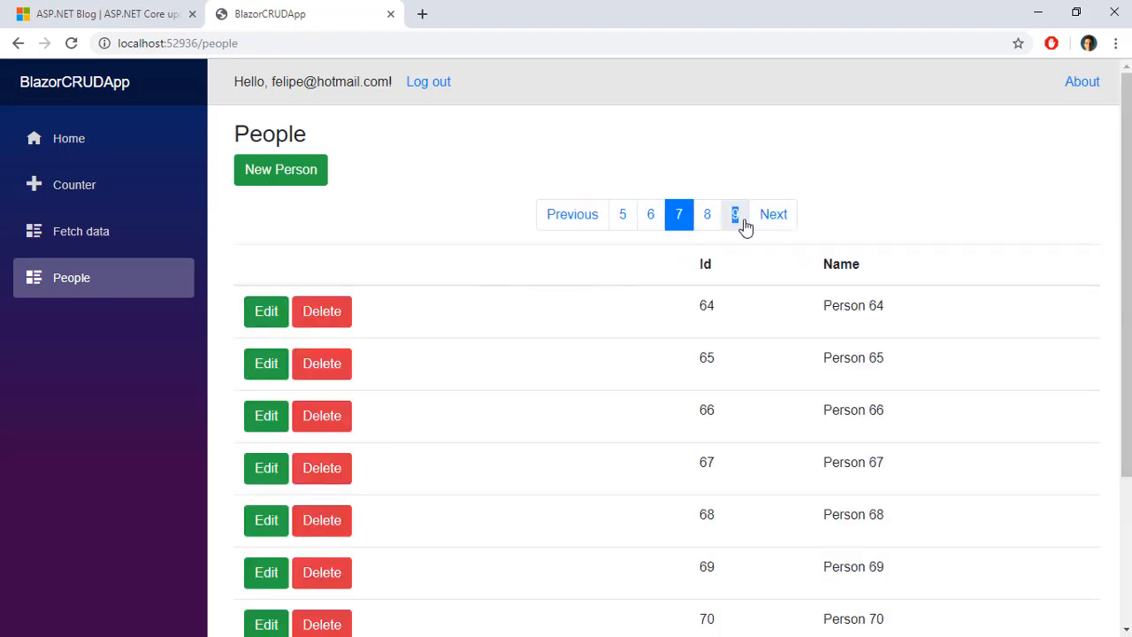
{"action": "left_click", "coordinate": [736, 214]}
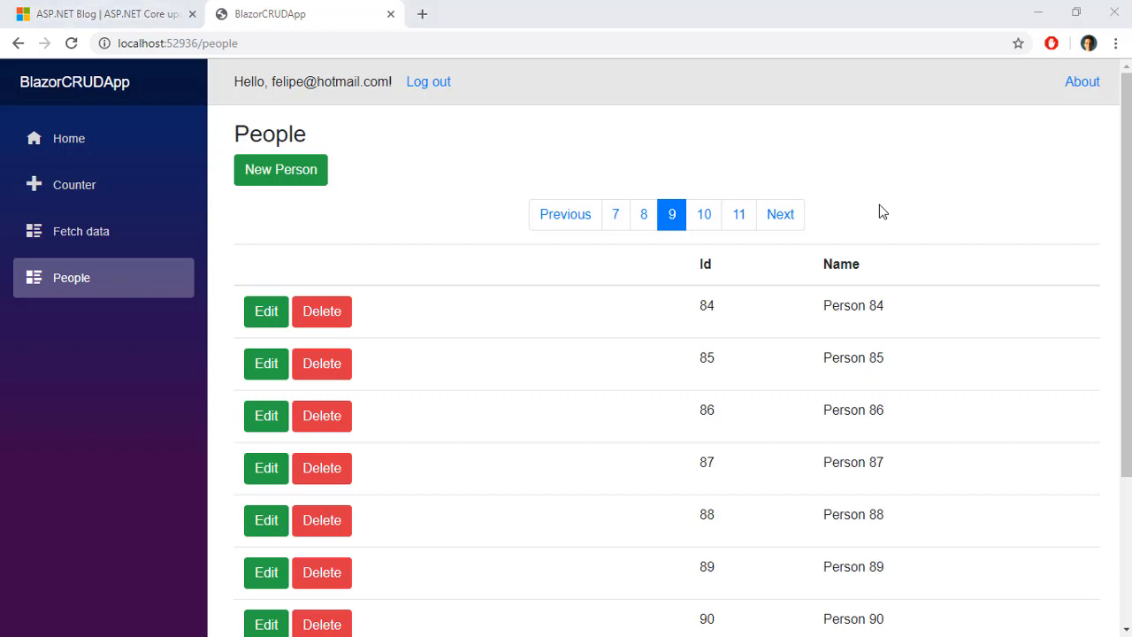
{"action": "left_click", "coordinate": [97, 14]}
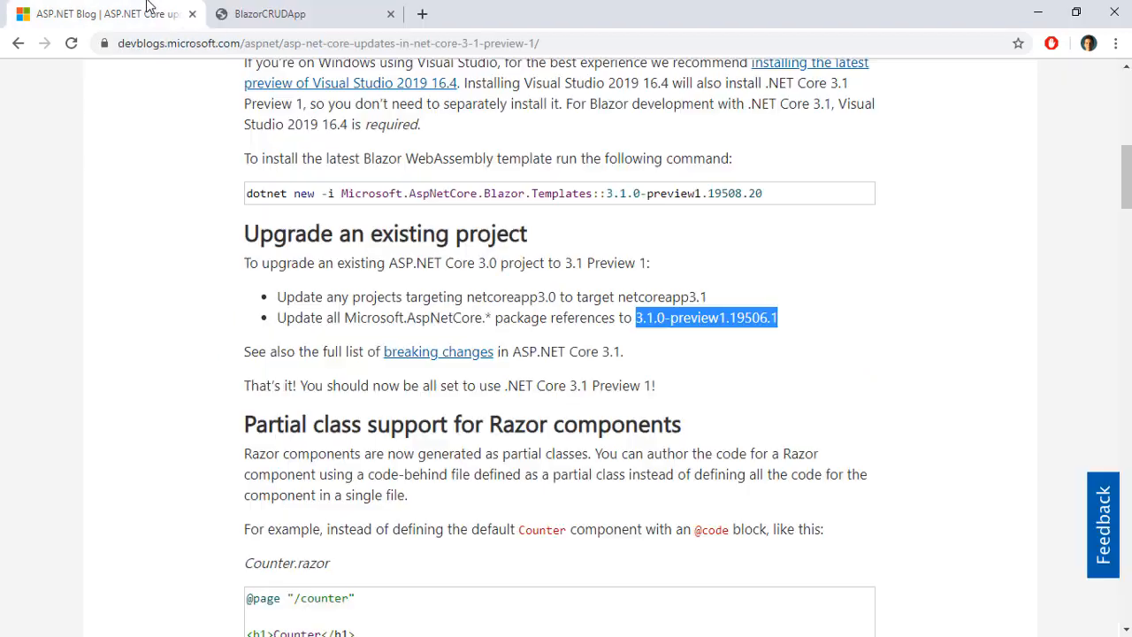
Scroll down to the 'Partial class support for Razor components' heading.
{"action": "scroll", "scroll_direction": "down", "scroll_amount": 3}
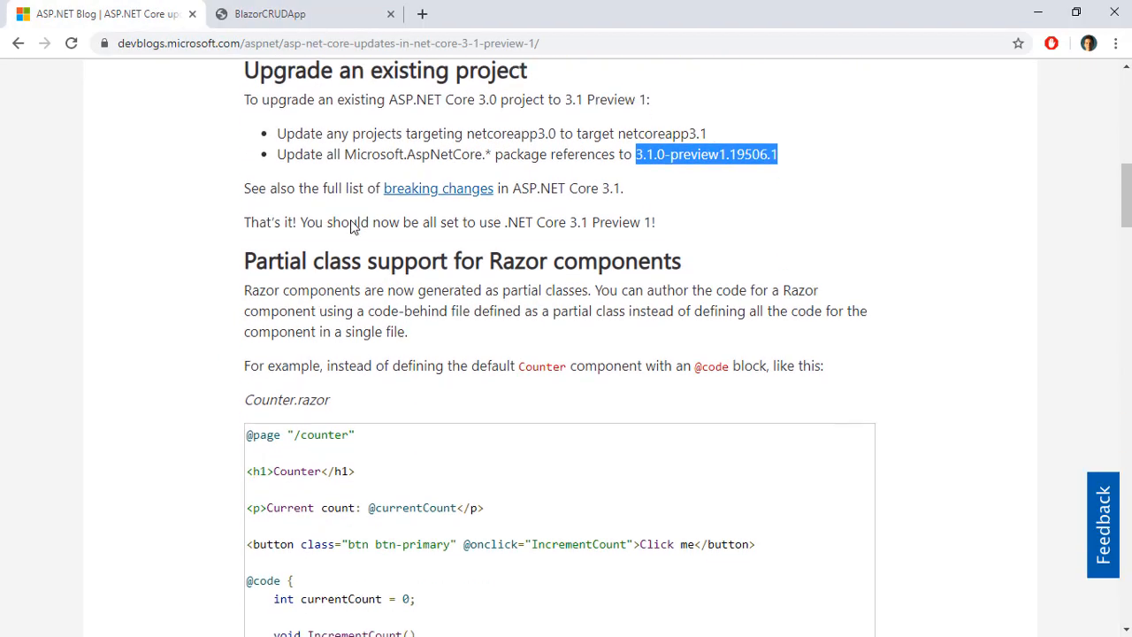
{"action": "scroll", "scroll_direction": "down", "scroll_amount": 3}
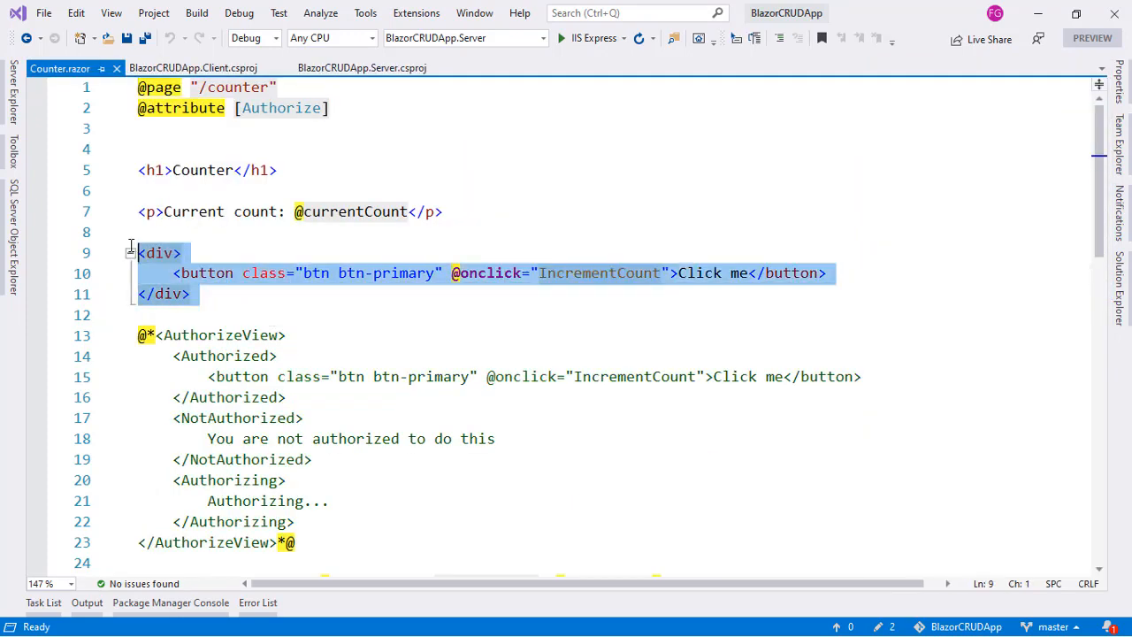
{"action": "scroll", "scroll_direction": "down", "scroll_amount": 3}
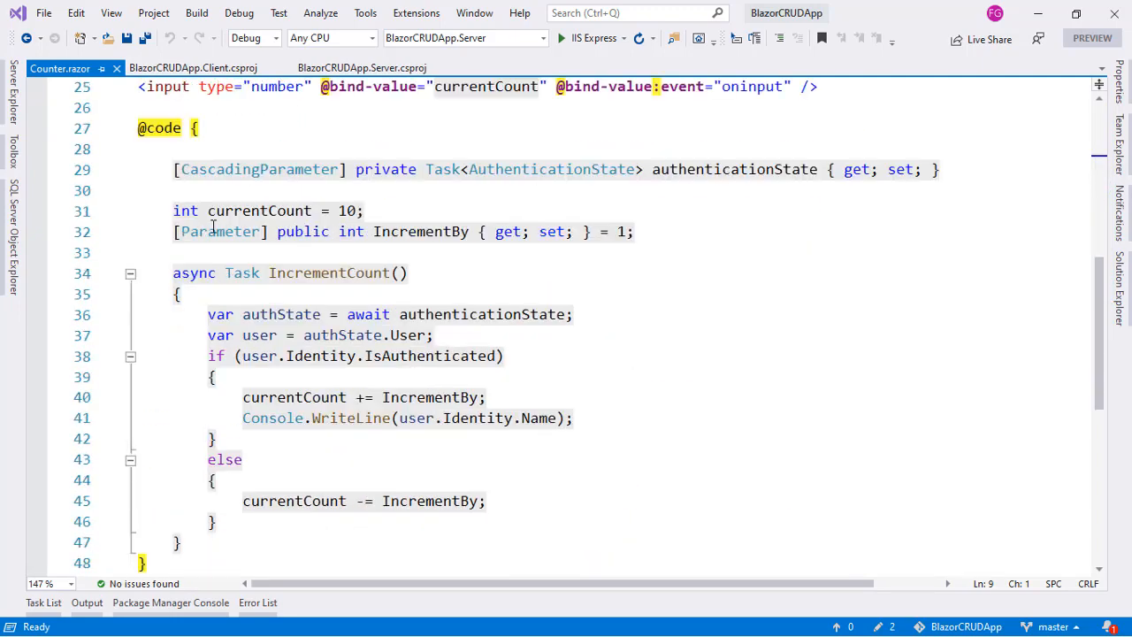
{"action": "left_click", "coordinate": [297, 439]}
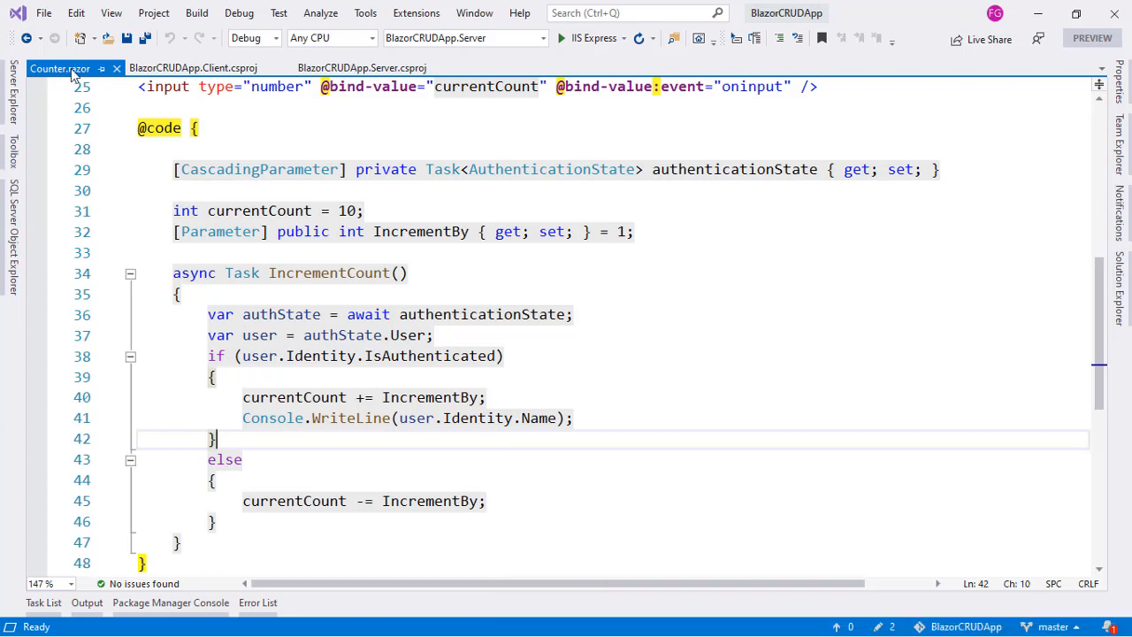
{"action": "mouse_move", "coordinate": [358, 195]}
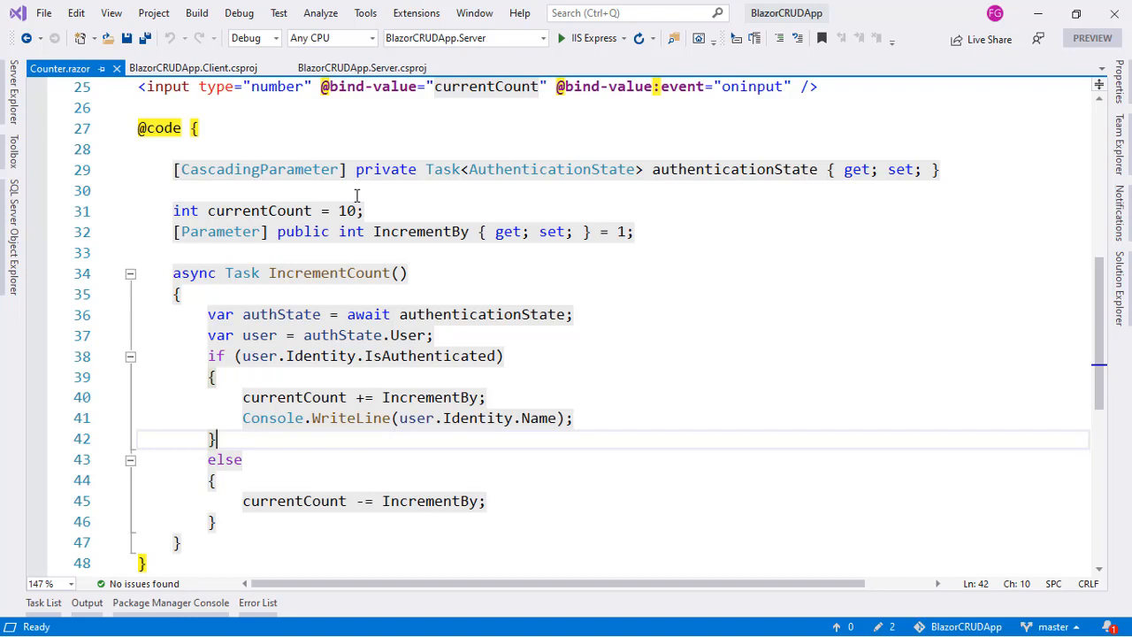
{"action": "left_click", "coordinate": [177, 191]}
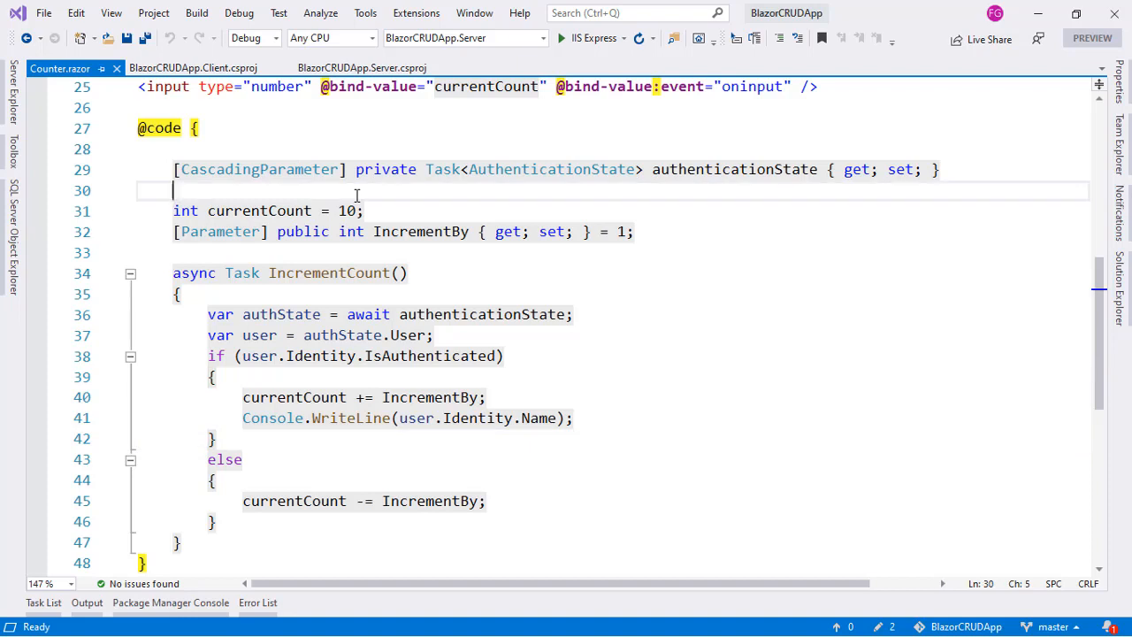
{"action": "mouse_move", "coordinate": [258, 170]}
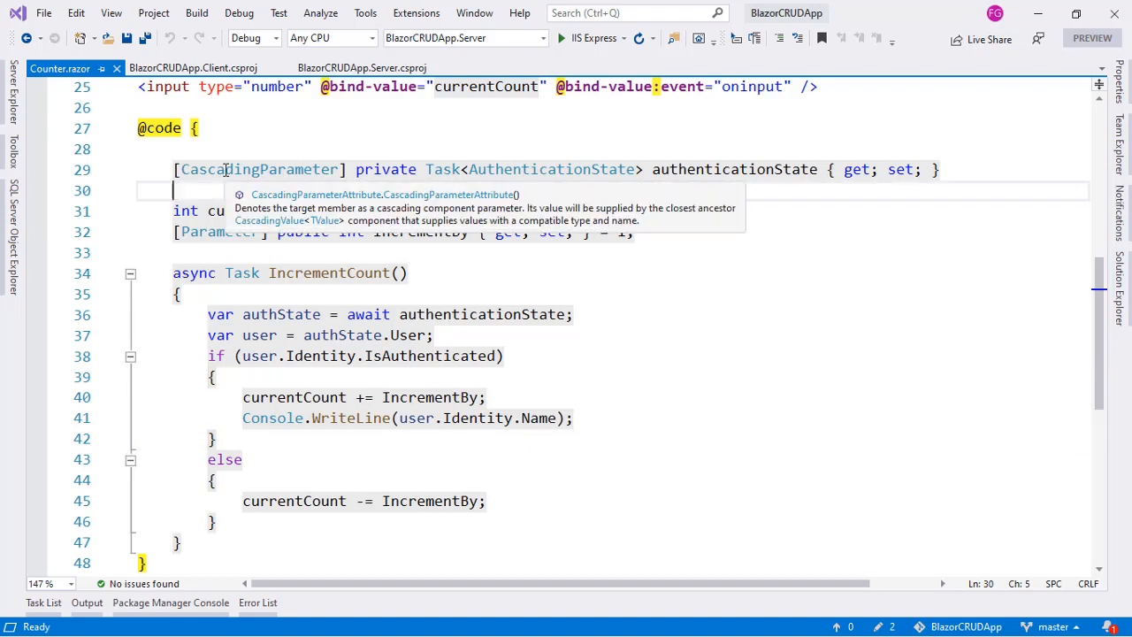
{"action": "mouse_move", "coordinate": [60, 67]}
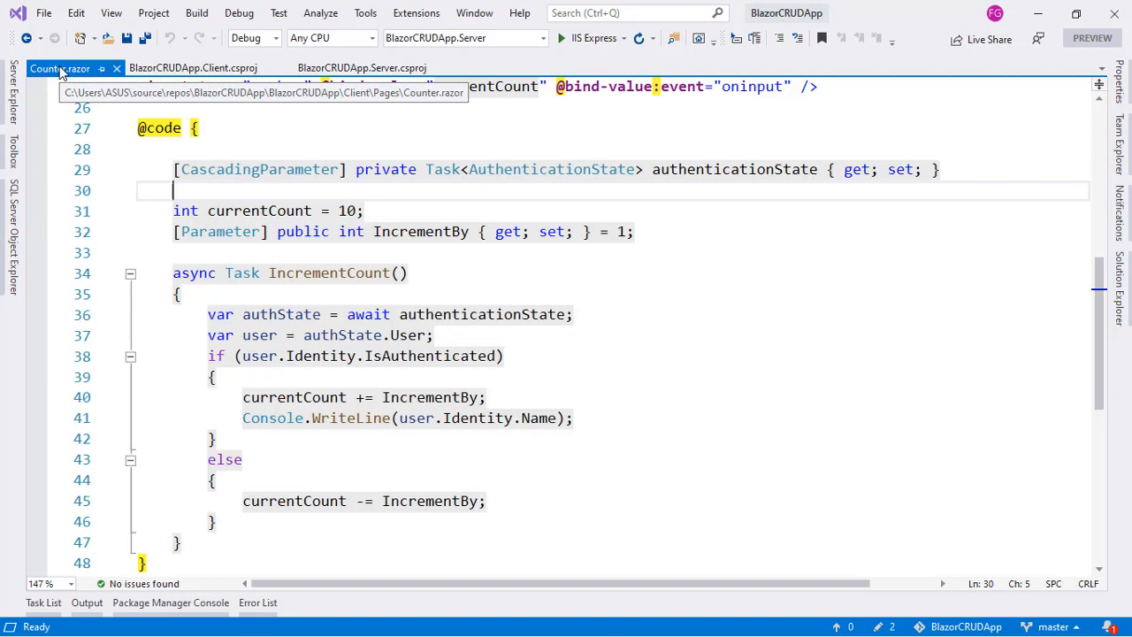
{"action": "mouse_move", "coordinate": [757, 186]}
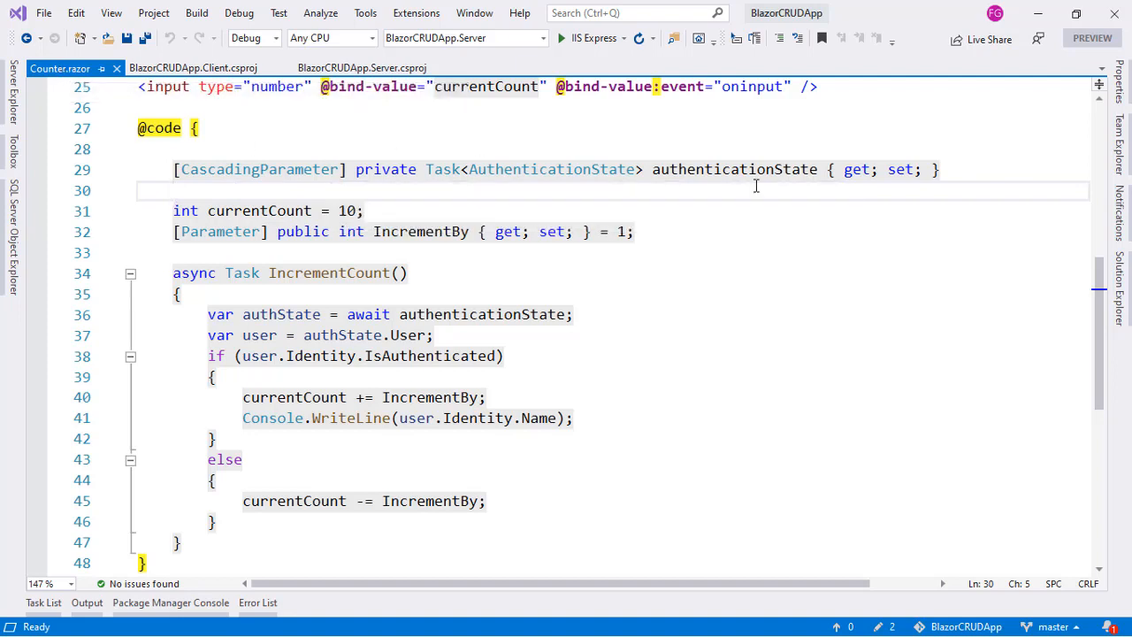
{"action": "mouse_move", "coordinate": [1116, 244]}
{"action": "type", "text": "Counter"}
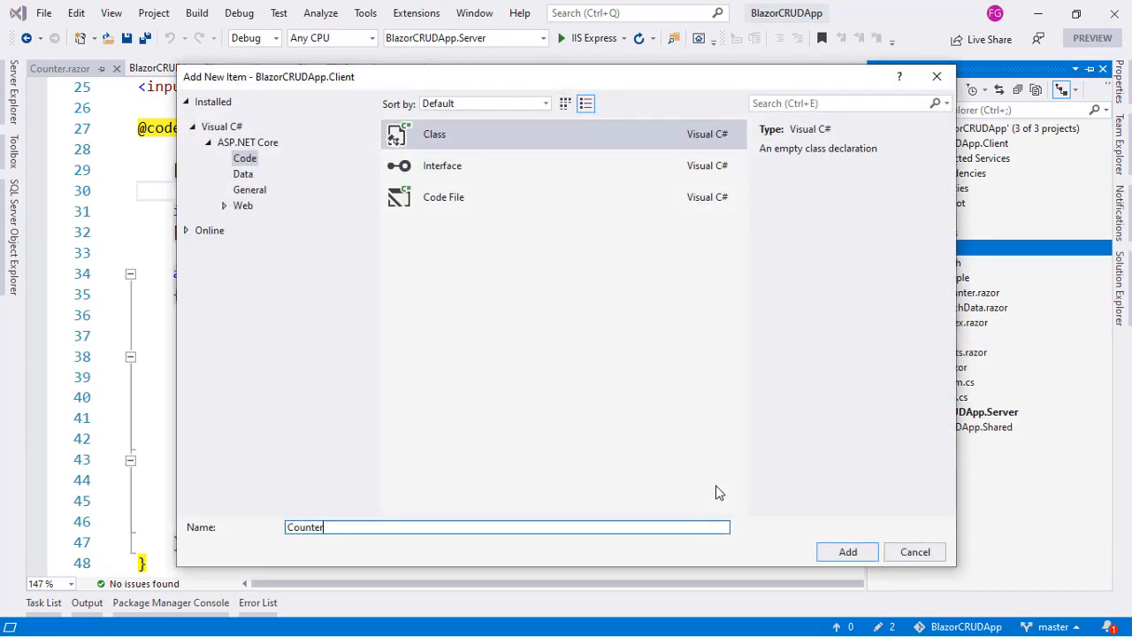
{"action": "left_click", "coordinate": [846, 552]}
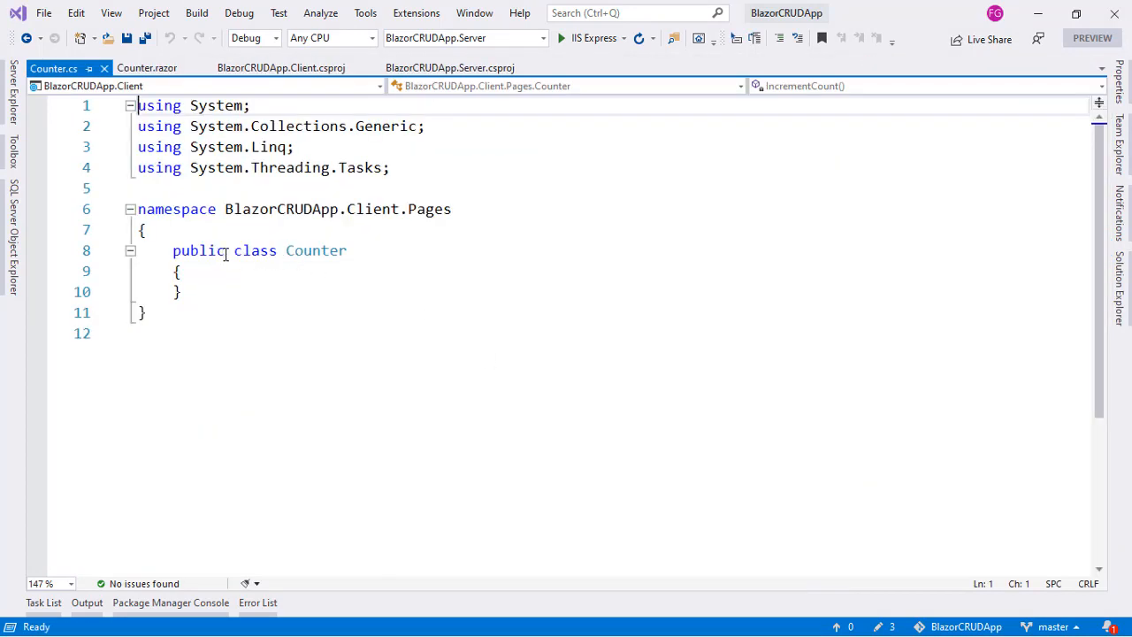
{"action": "type", "text": "partial"}
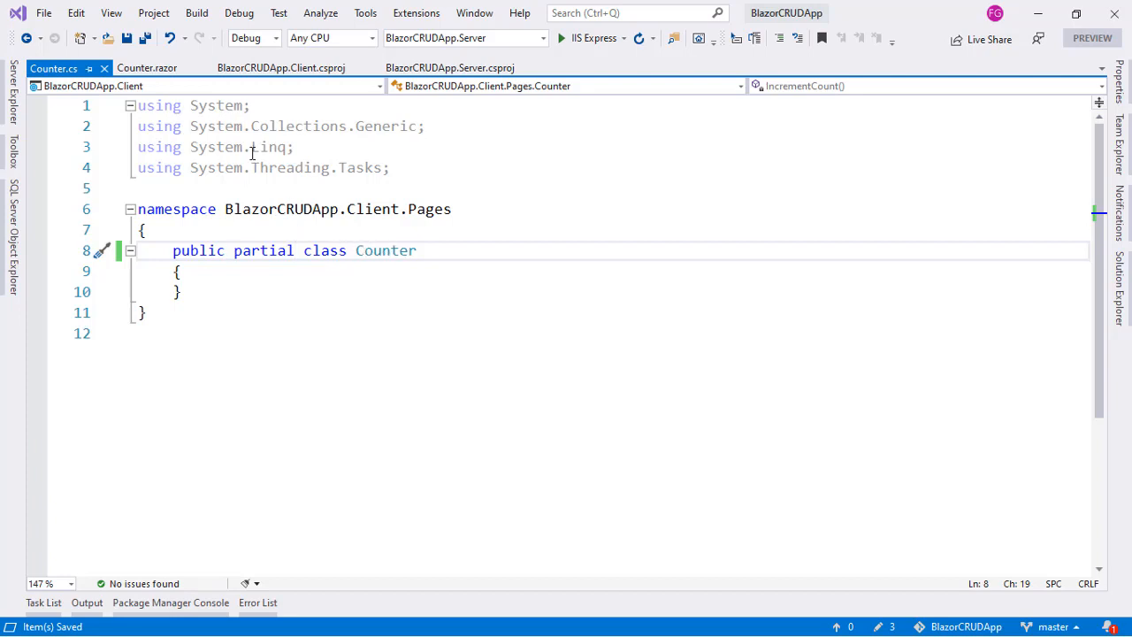
{"action": "left_click", "coordinate": [147, 67]}
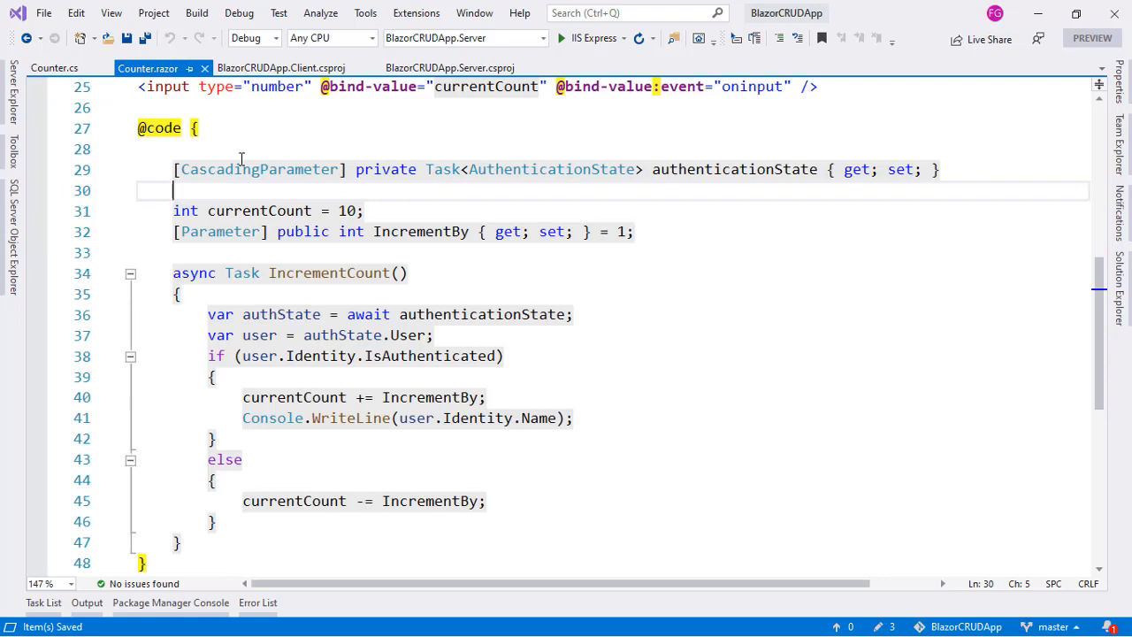
{"action": "left_click", "coordinate": [177, 170]}
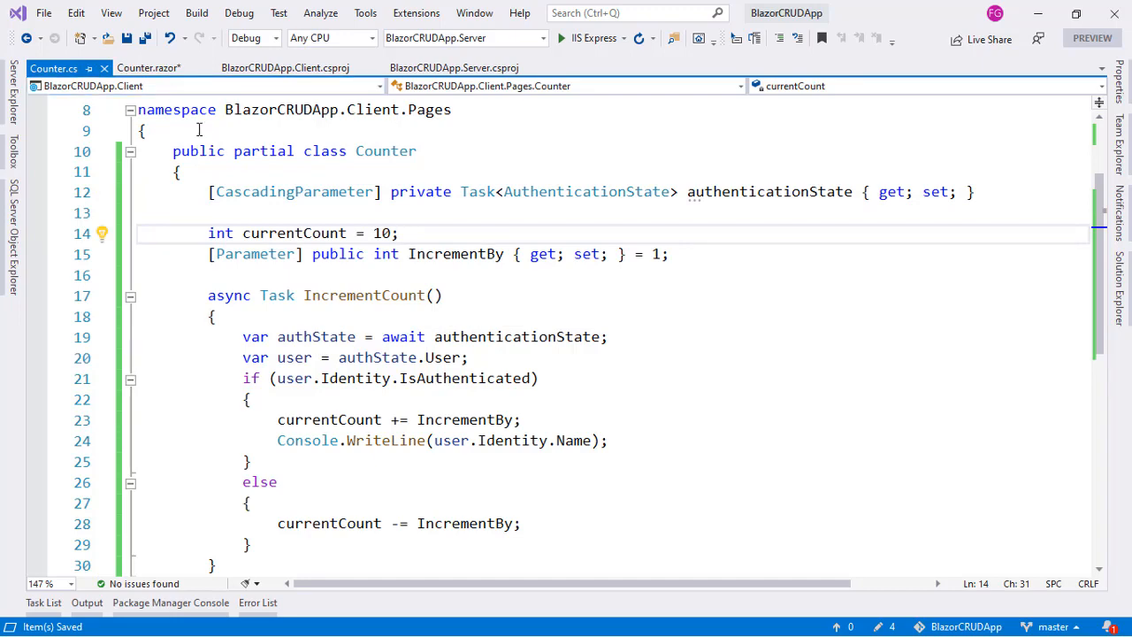
{"action": "left_click", "coordinate": [149, 67]}
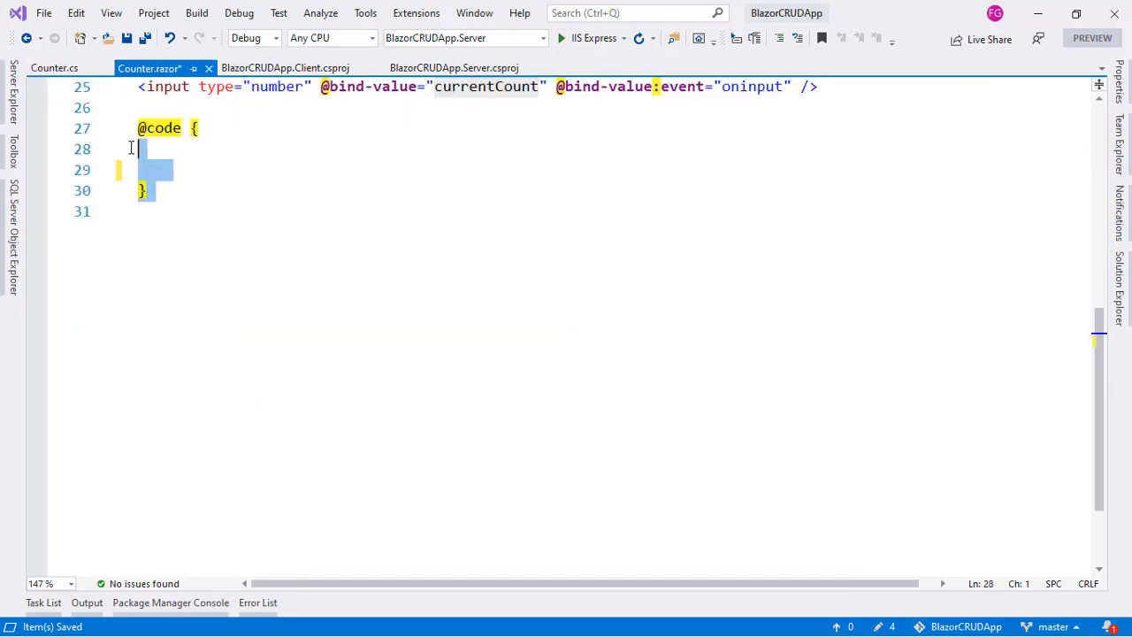
{"action": "scroll", "scroll_direction": "up", "scroll_amount": 3}
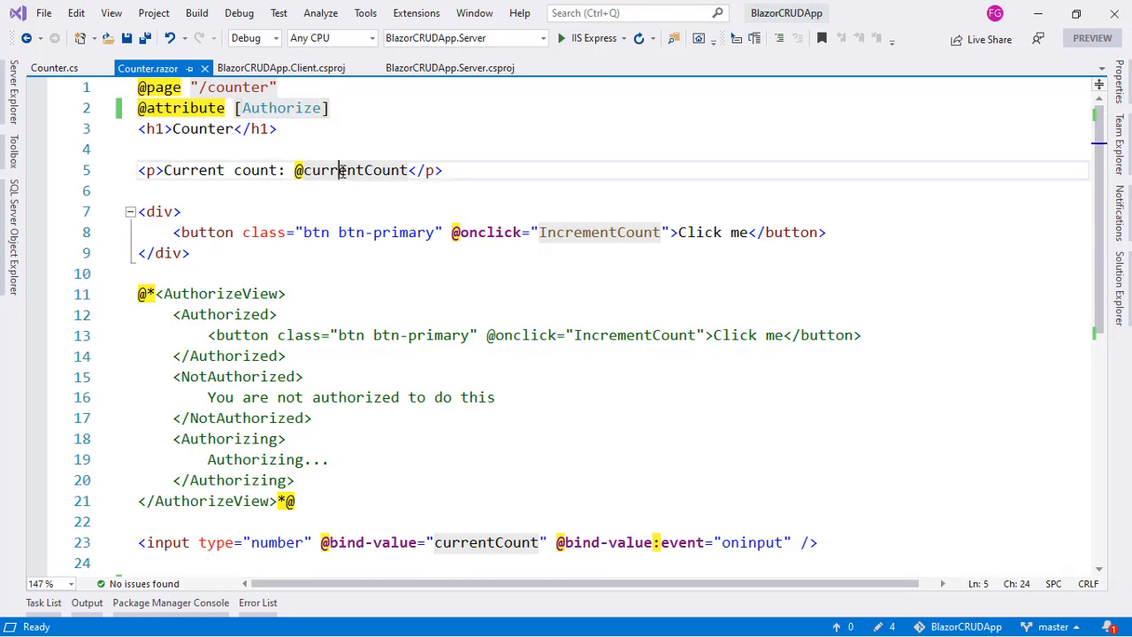
Review Counter.cs with the partial class, then run BlazorCRUDApp again with Ctrl+F5.
{"action": "left_click", "coordinate": [54, 68]}
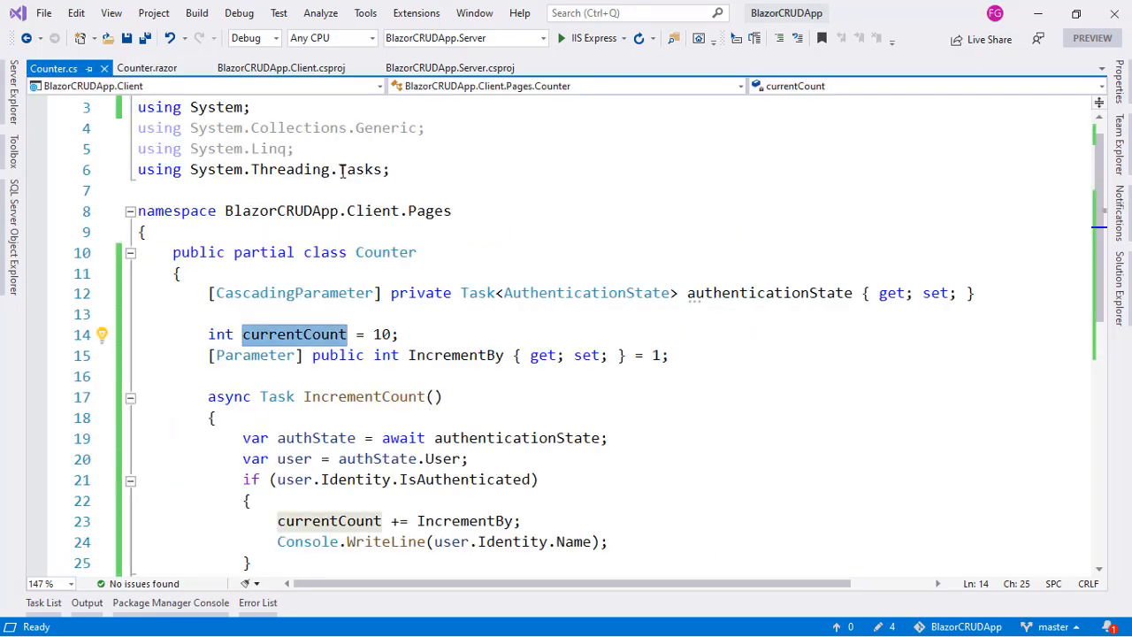
{"action": "mouse_move", "coordinate": [385, 251]}
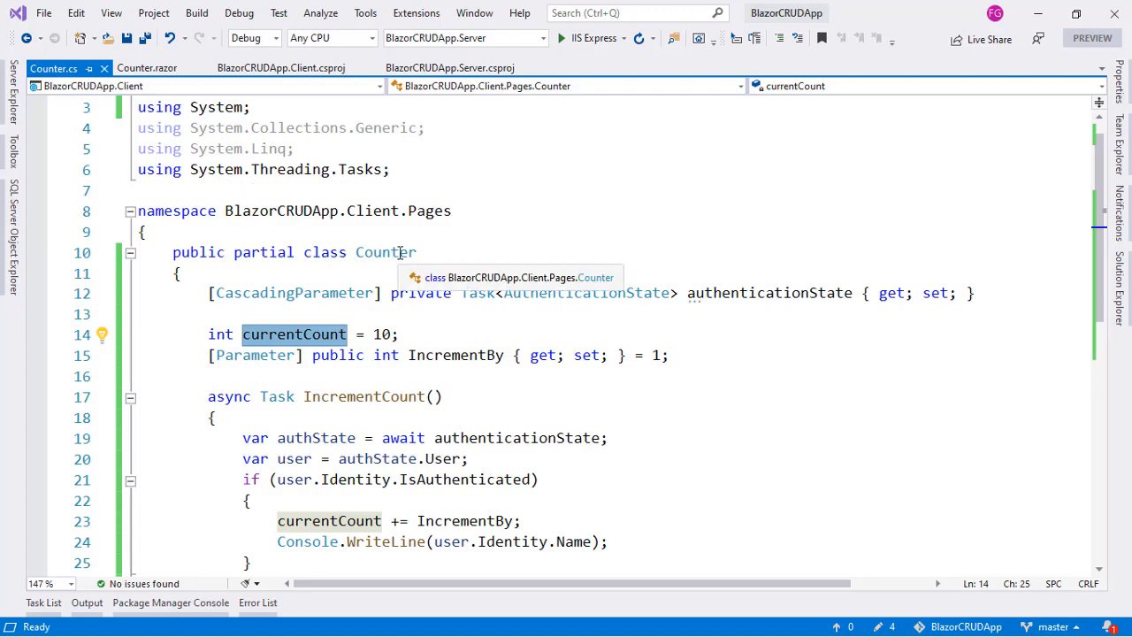
{"action": "left_click", "coordinate": [385, 354]}
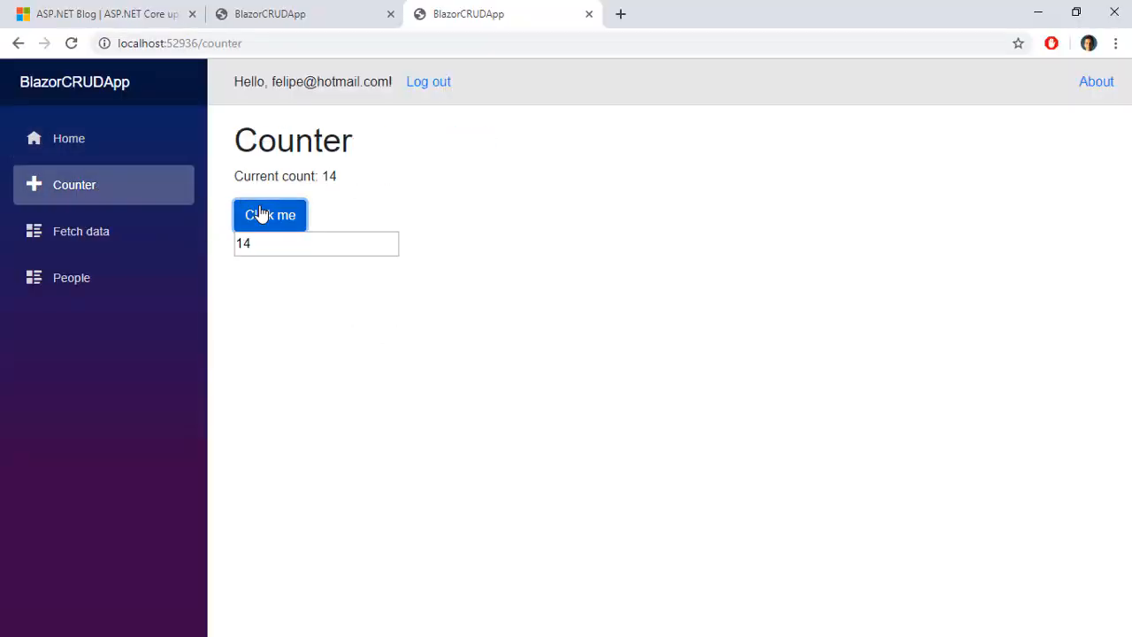
Use Click me on the Counter page to confirm the count still increments.
{"action": "left_click", "coordinate": [269, 216]}
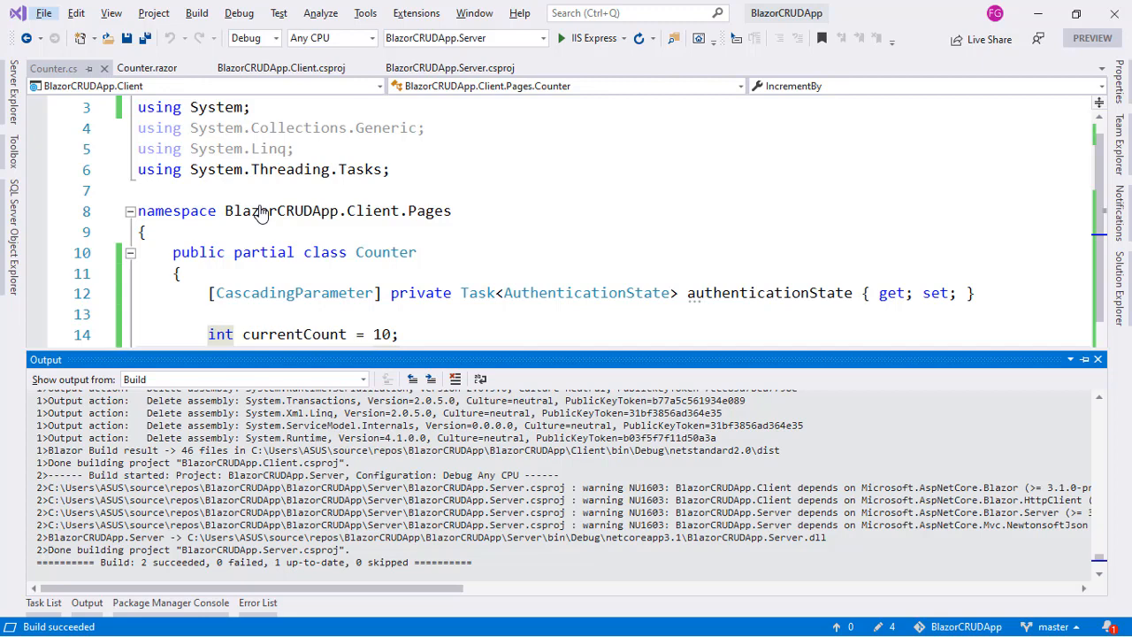
{"action": "mouse_move", "coordinate": [434, 273]}
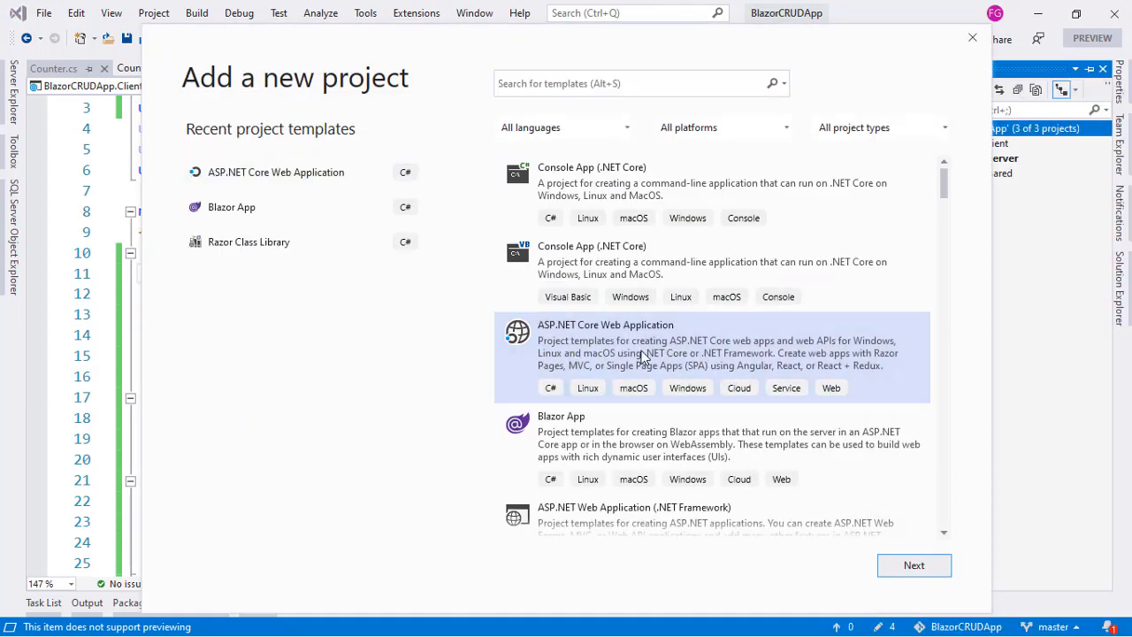
{"action": "mouse_move", "coordinate": [913, 566]}
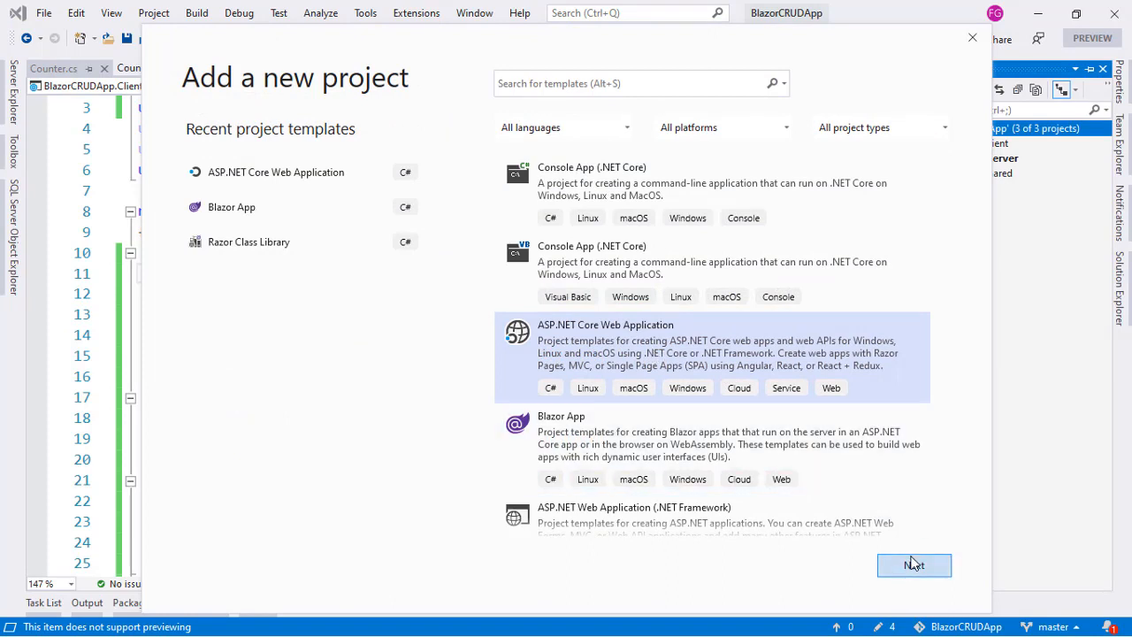
Create WebApplication1 as an ASP.NET Core 3.1 Web Application (Razor Pages) in the solution.
{"action": "left_click", "coordinate": [913, 566]}
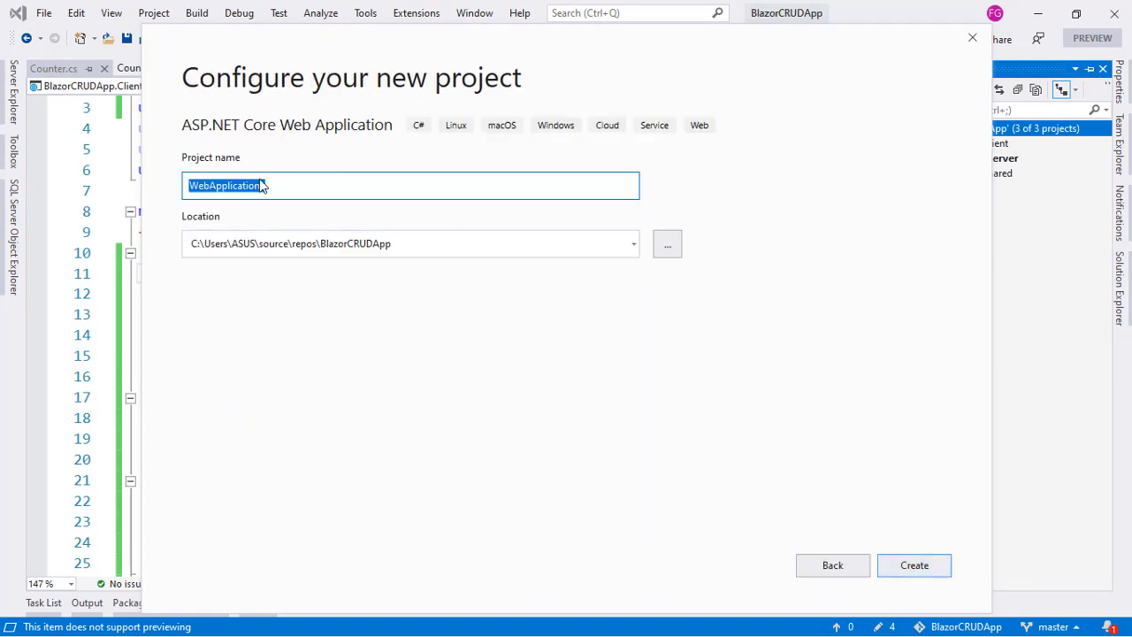
{"action": "type", "text": "1"}
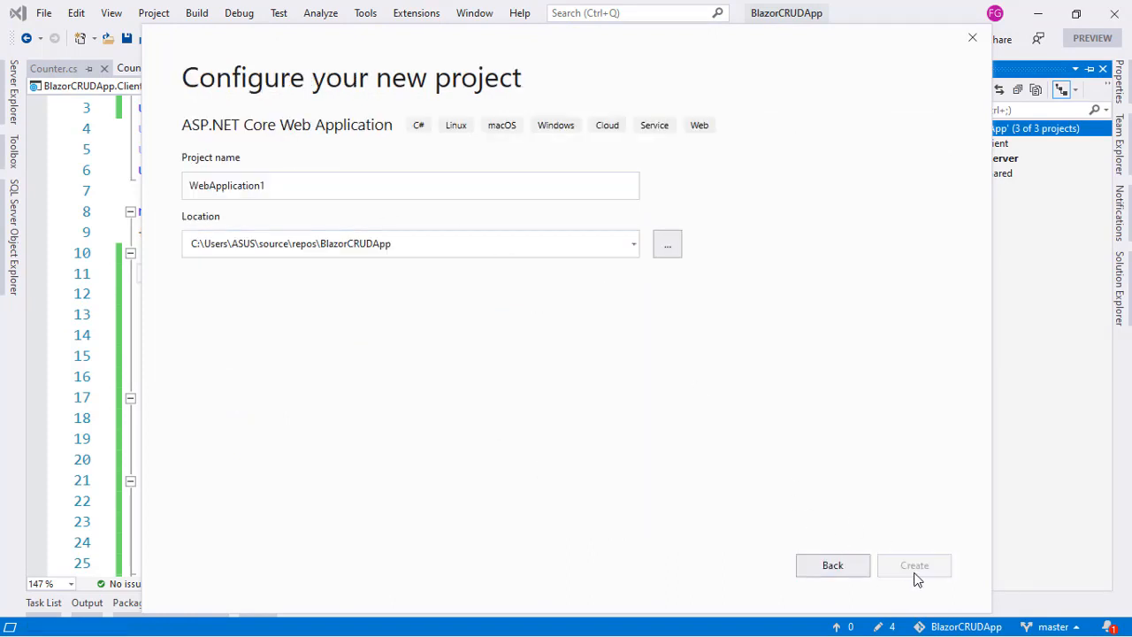
{"action": "left_click", "coordinate": [832, 566]}
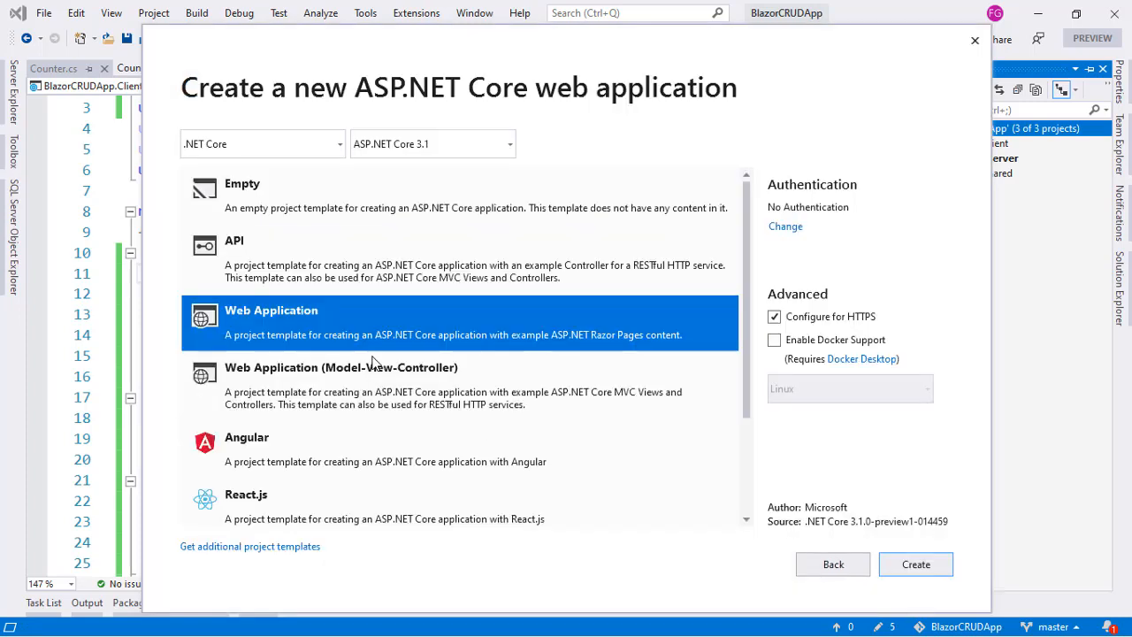
{"action": "mouse_move", "coordinate": [396, 223]}
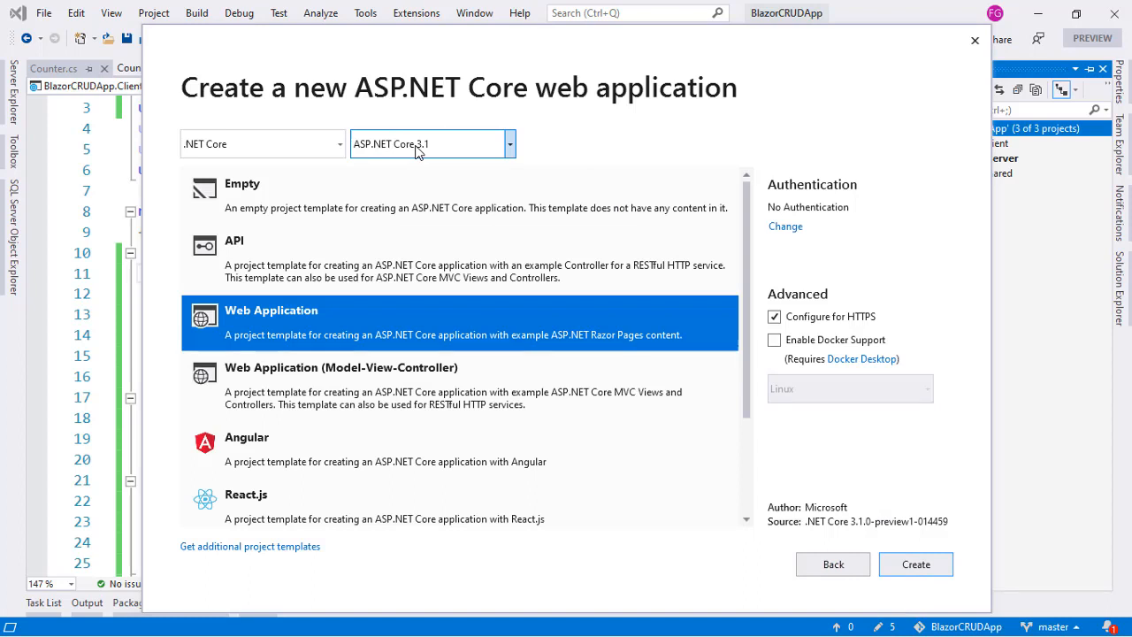
{"action": "left_click", "coordinate": [917, 563]}
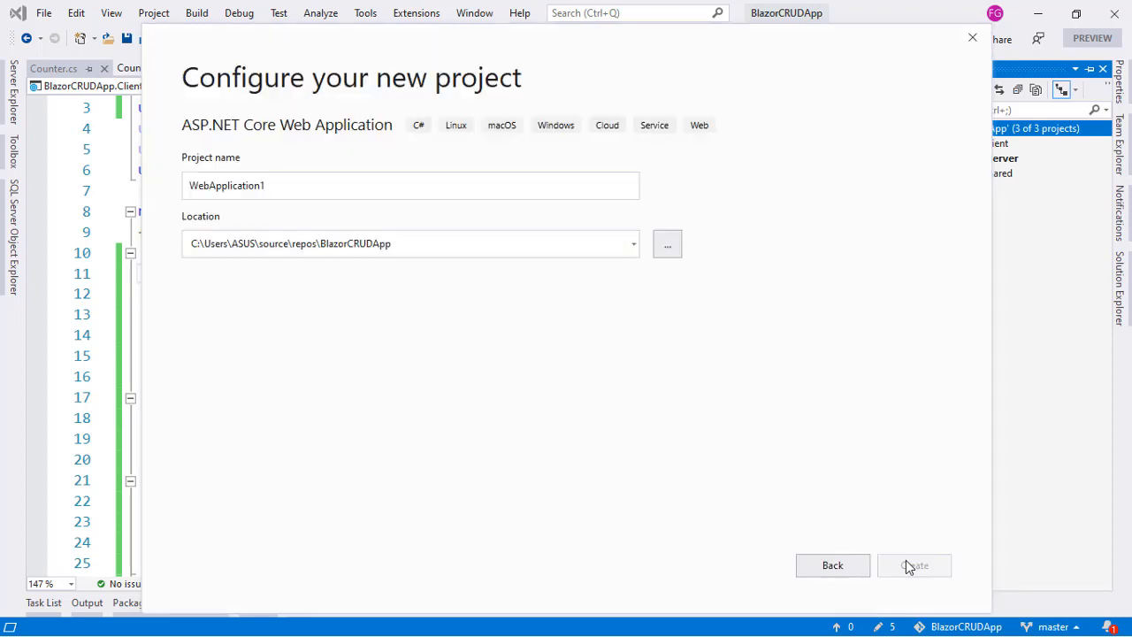
{"action": "left_click", "coordinate": [915, 566]}
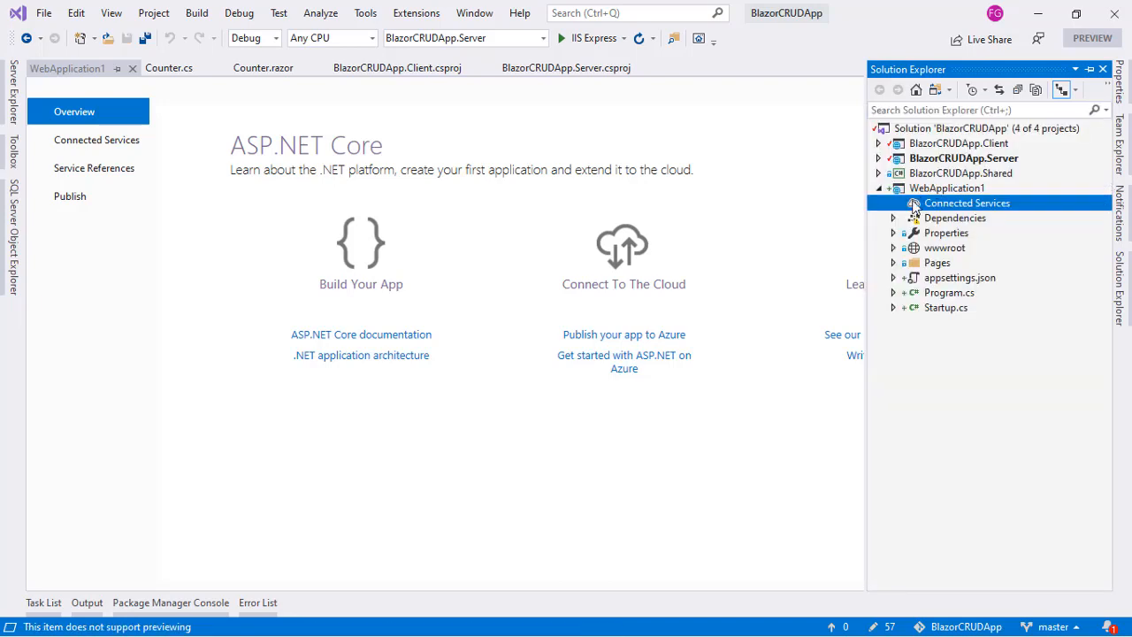
Expand WebApplication1's Pages and the Client project, and view SurveyPrompt.razor.
{"action": "left_click", "coordinate": [891, 262]}
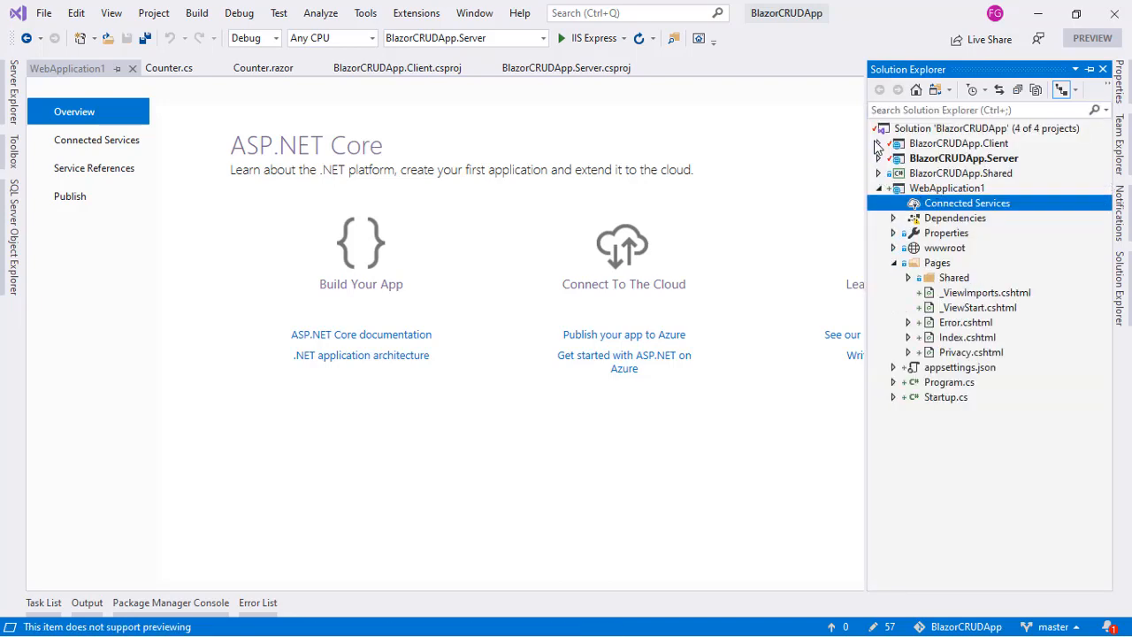
{"action": "left_click", "coordinate": [878, 143]}
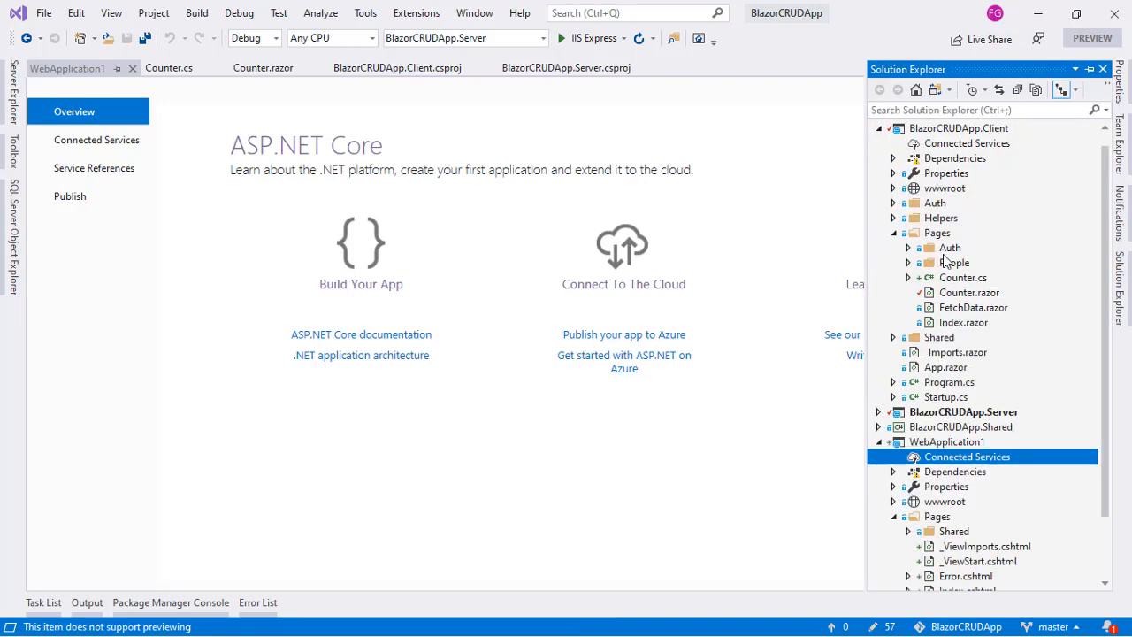
{"action": "left_click", "coordinate": [908, 337]}
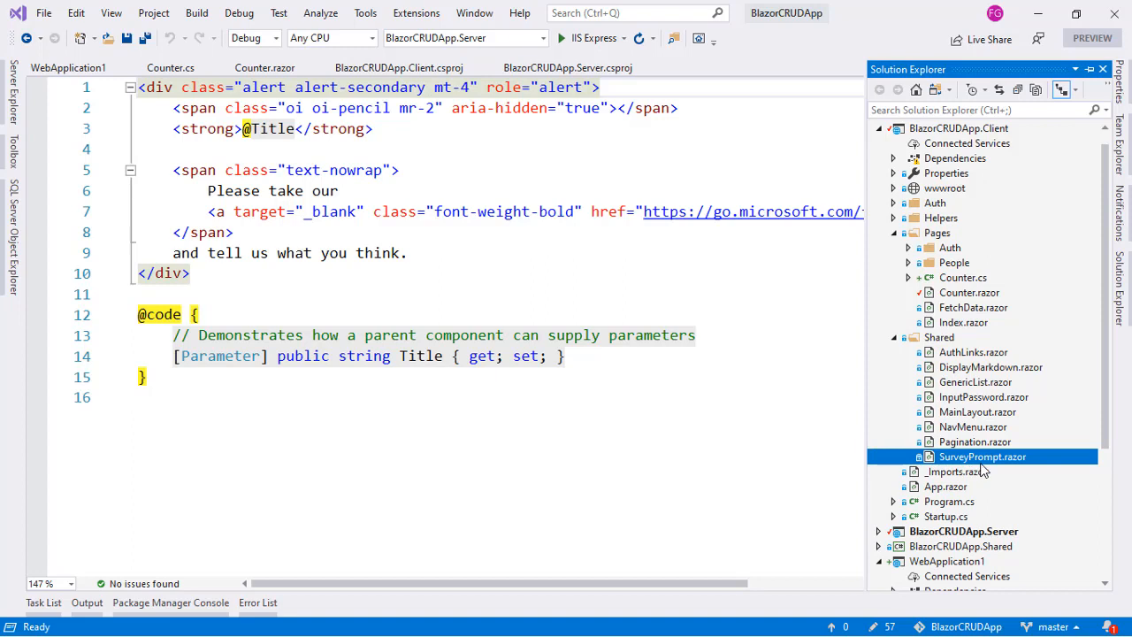
Paste a copy of SurveyPrompt.razor into WebApplication1/Pages and open its Index.cshtml.
{"action": "scroll", "scroll_direction": "down", "scroll_amount": 3}
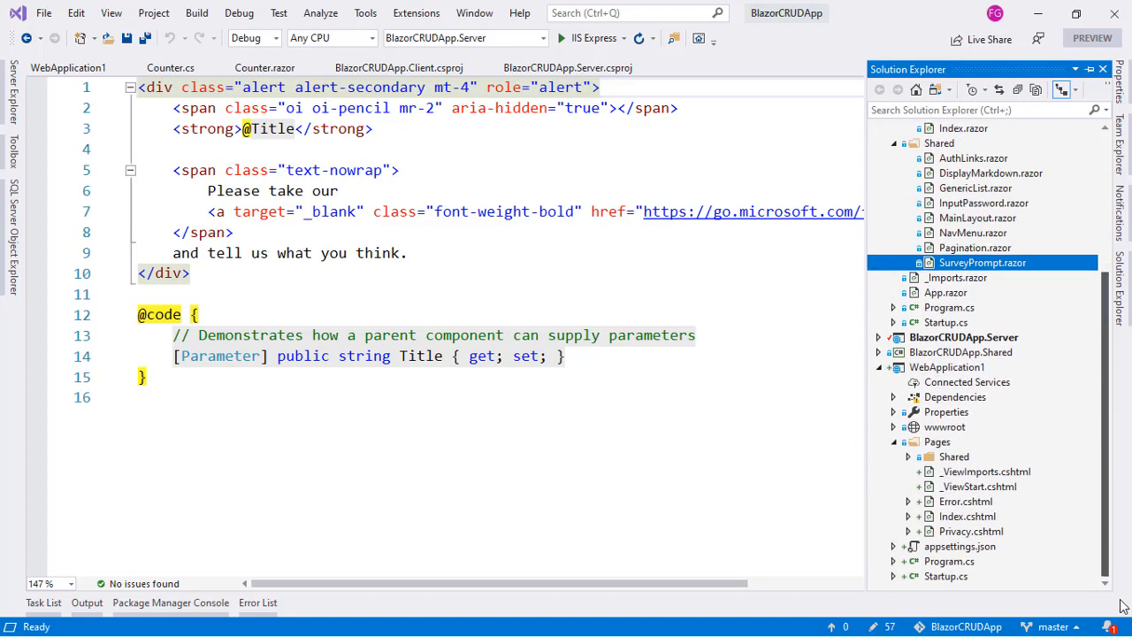
{"action": "left_click", "coordinate": [938, 443]}
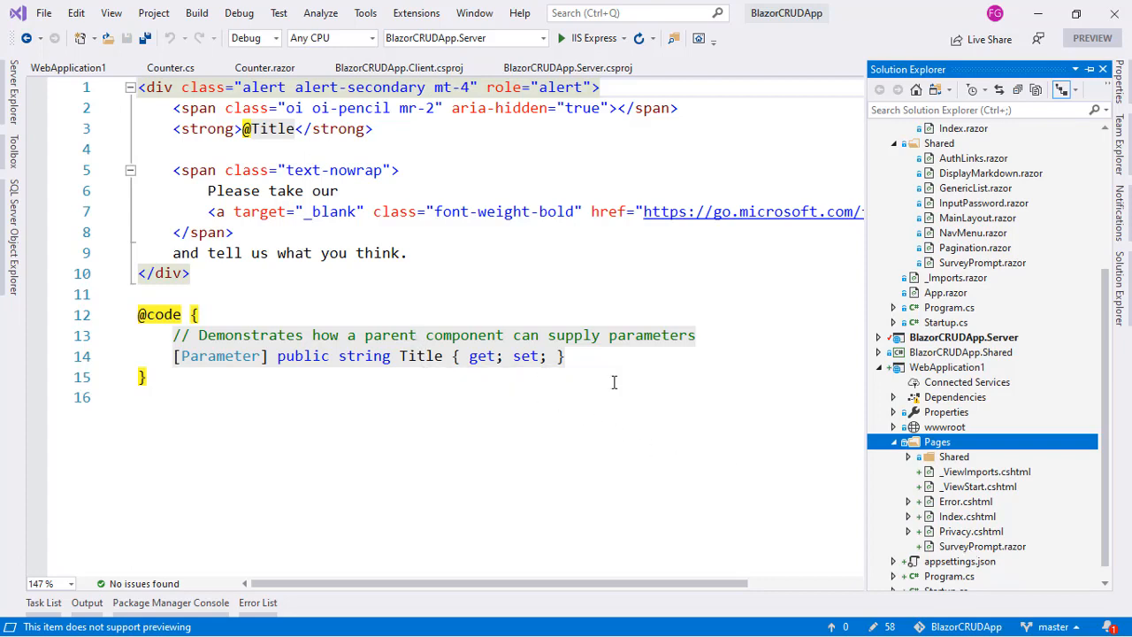
{"action": "double_click", "coordinate": [968, 516]}
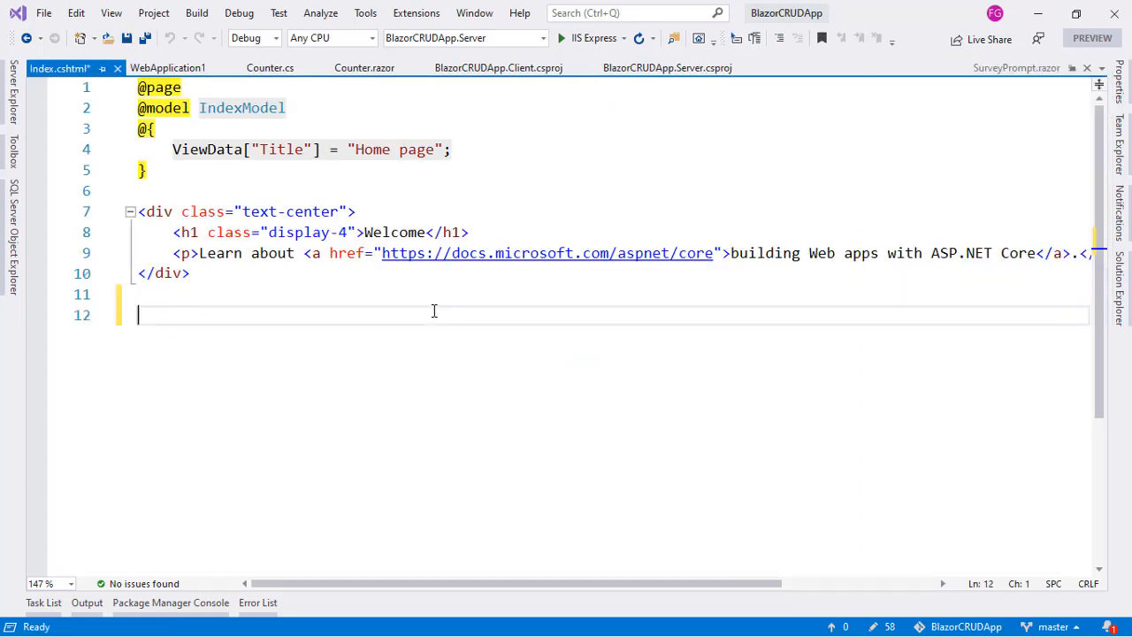
Add @(await Html.RenderComponentAsync<SurveyPrompt>(RenderMode.ServerPrerendered, new { })) on line 12 of Index.cshtml.
{"action": "type", "text": "@("}
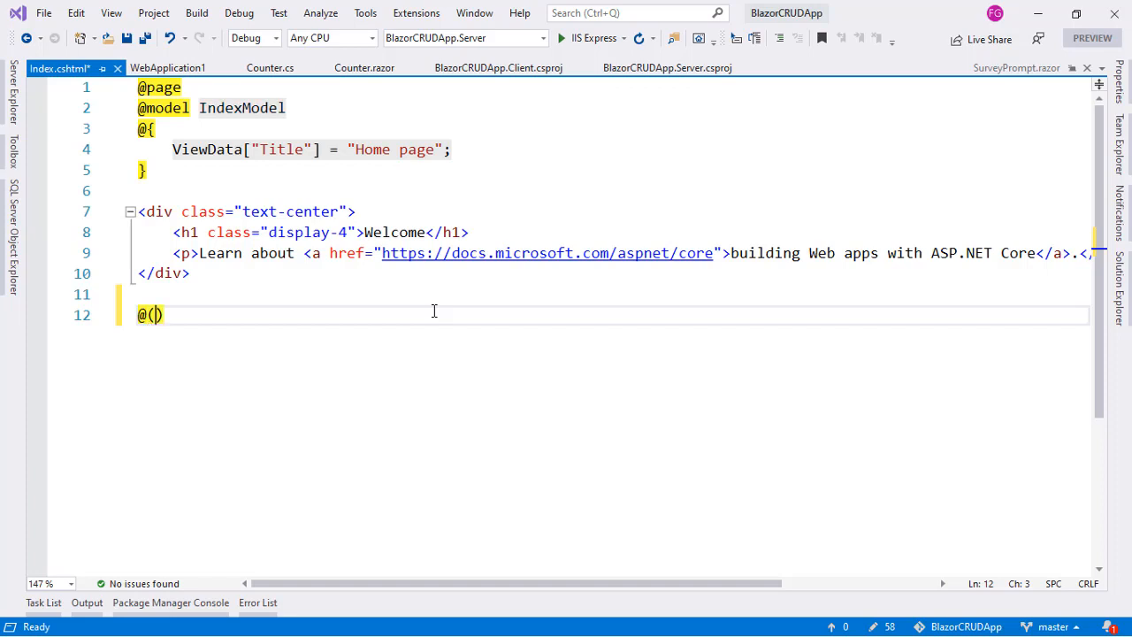
{"action": "type", "text": "await"}
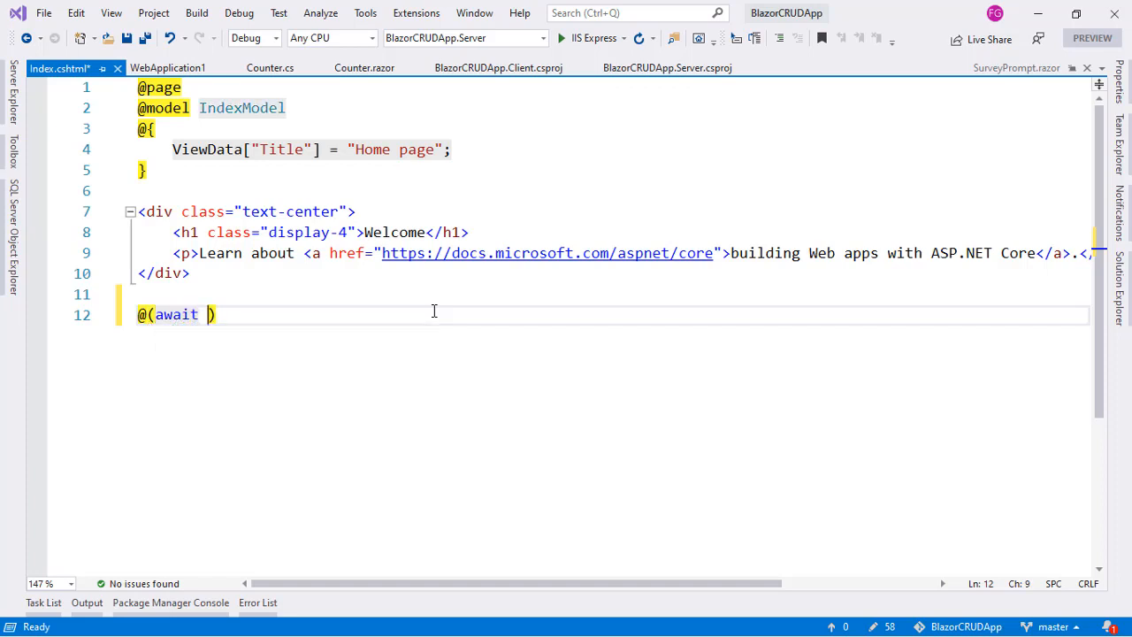
{"action": "type", "text": "Html.re"}
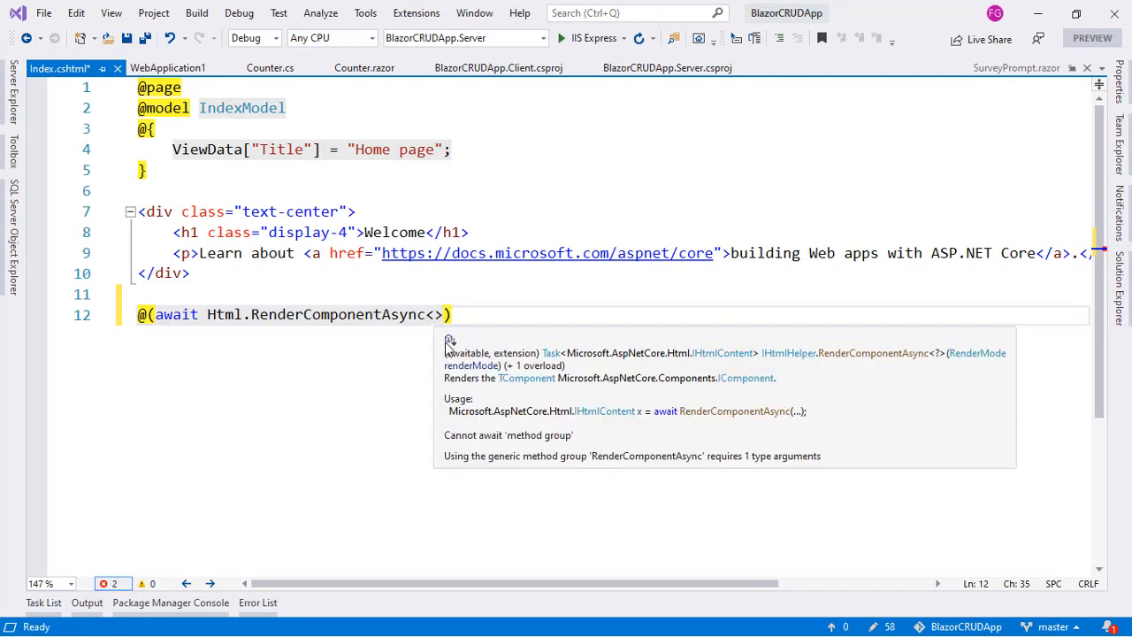
{"action": "type", "text": "SurveyPrompt"}
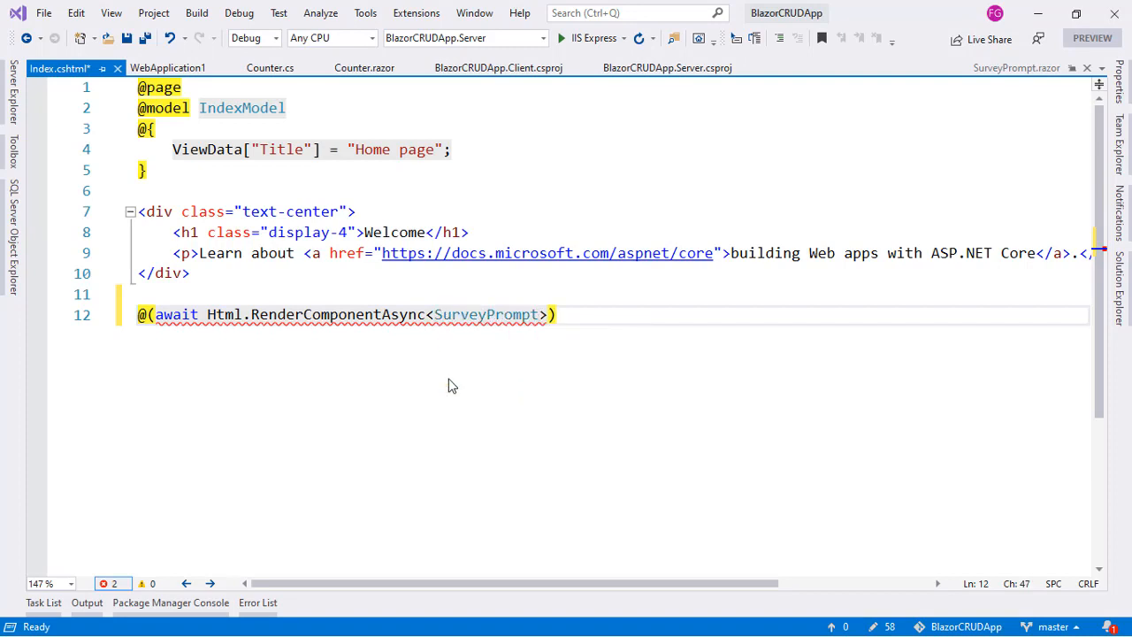
{"action": "type", "text": "(RenderMode.ServerPrerendered,"}
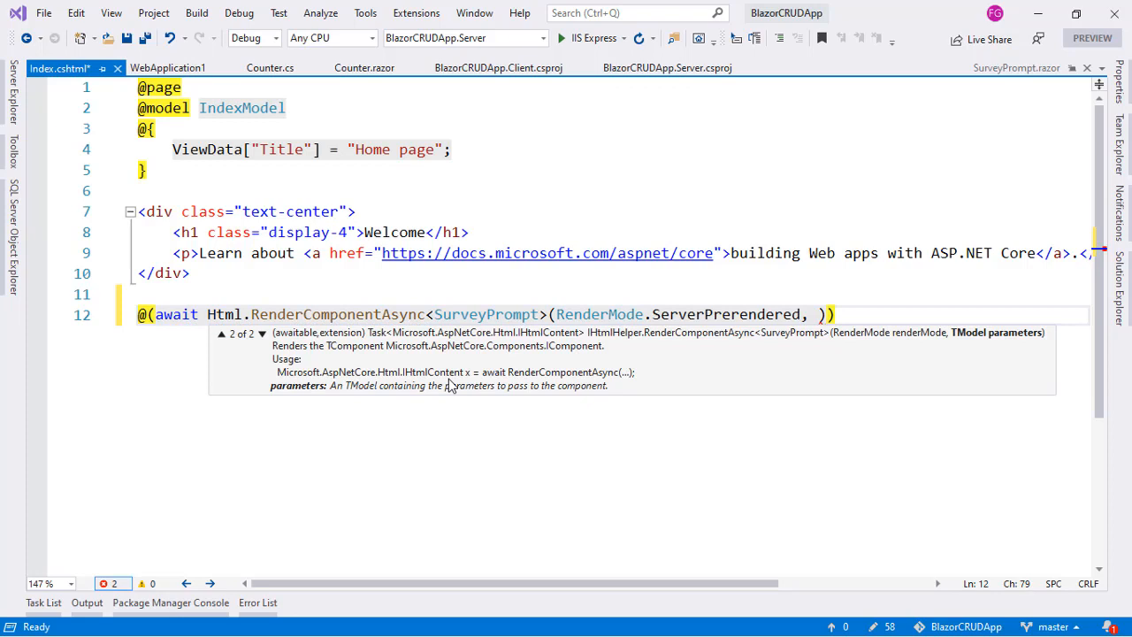
{"action": "type", "text": "new"}
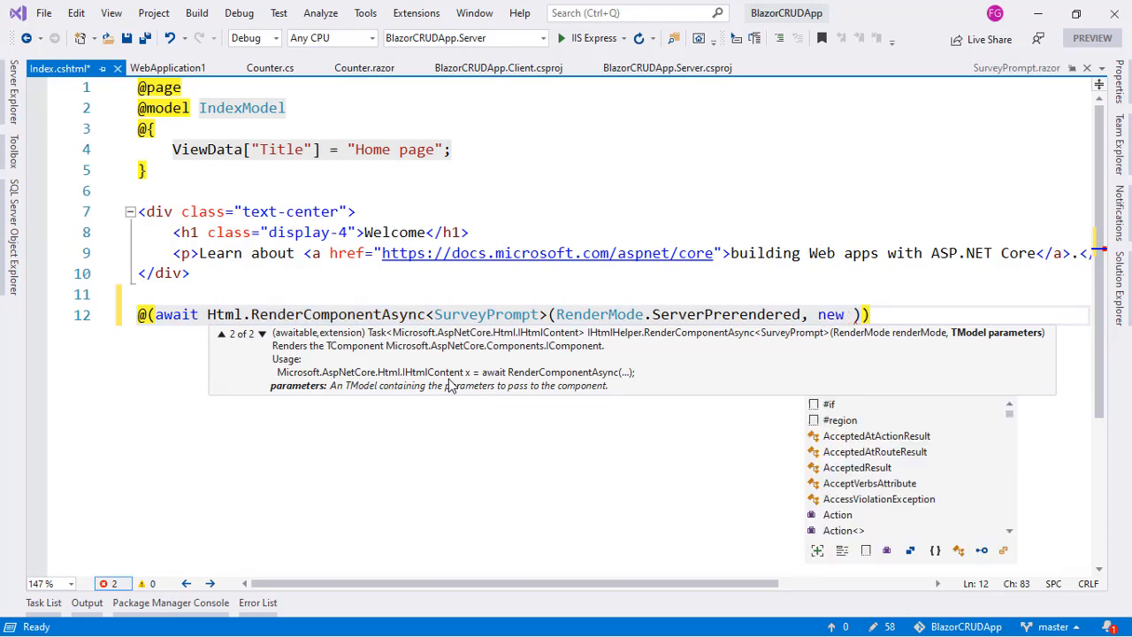
{"action": "type", "text": "{  }"}
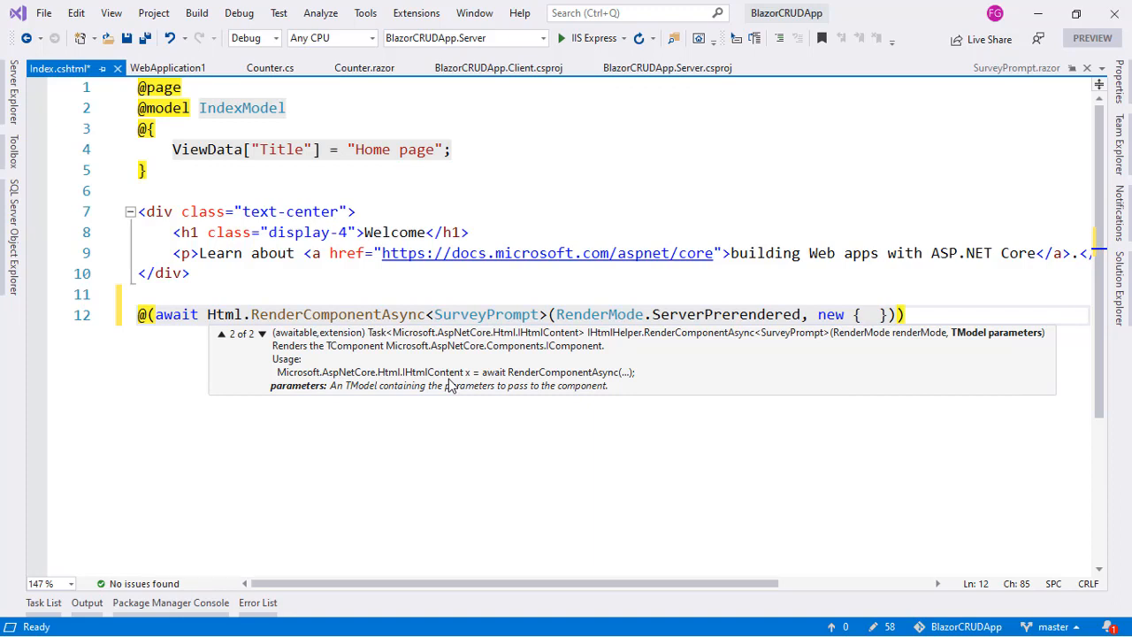
Pass Title = "Gavilanch3" to SurveyPrompt and set WebApplication1 as the project to run.
{"action": "type", "text": "Title = \"Gavil"}
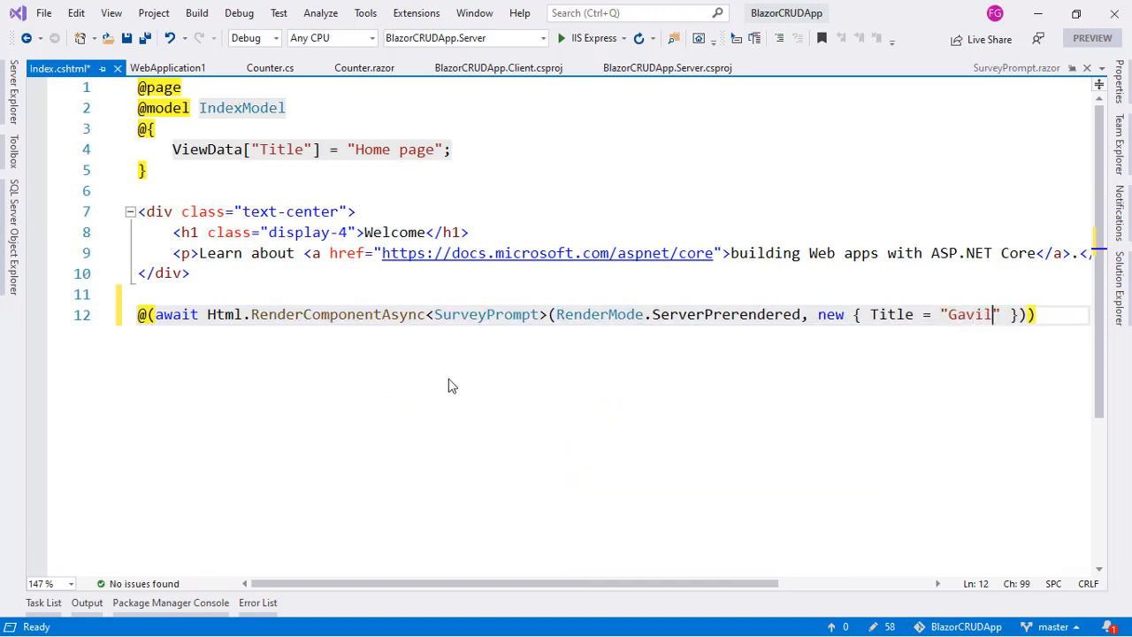
{"action": "type", "text": "anch3"}
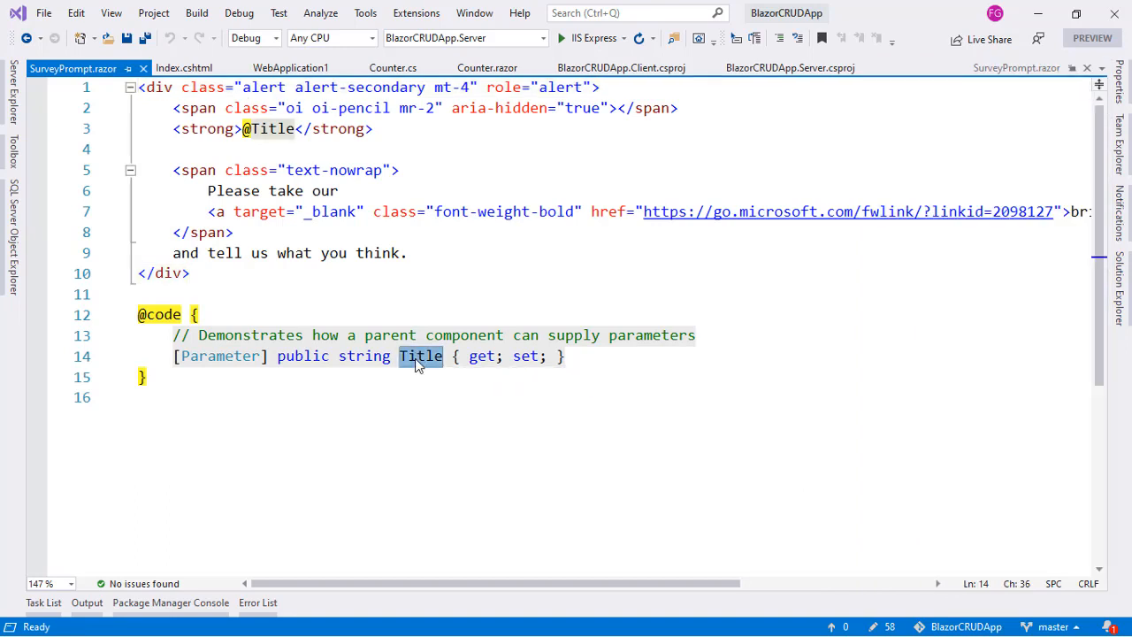
{"action": "left_click", "coordinate": [184, 67]}
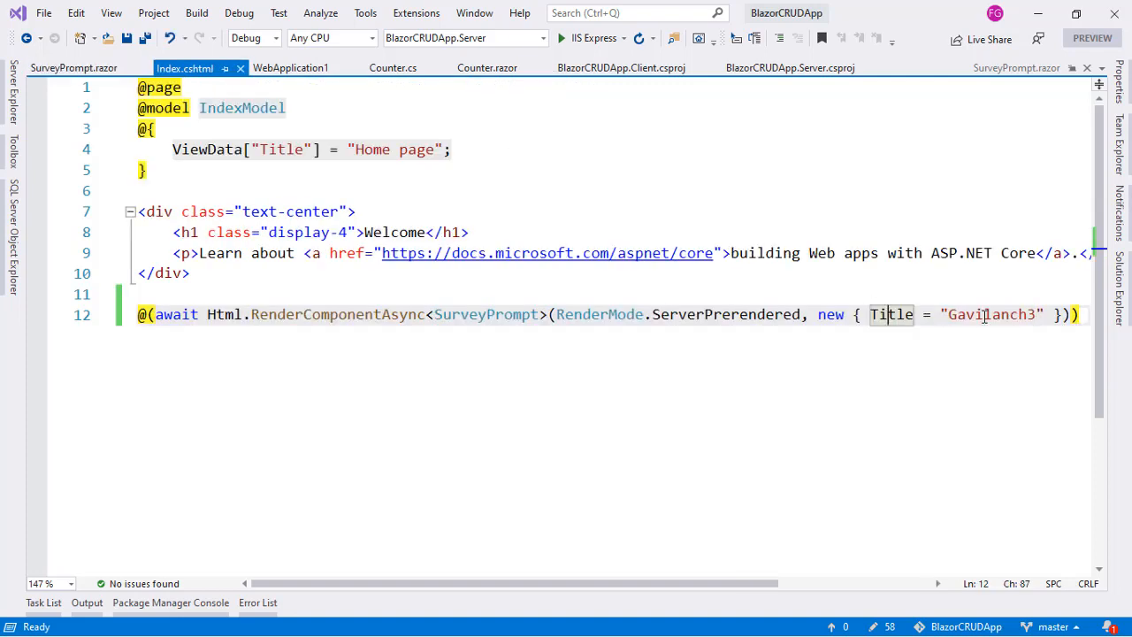
{"action": "double_click", "coordinate": [991, 315]}
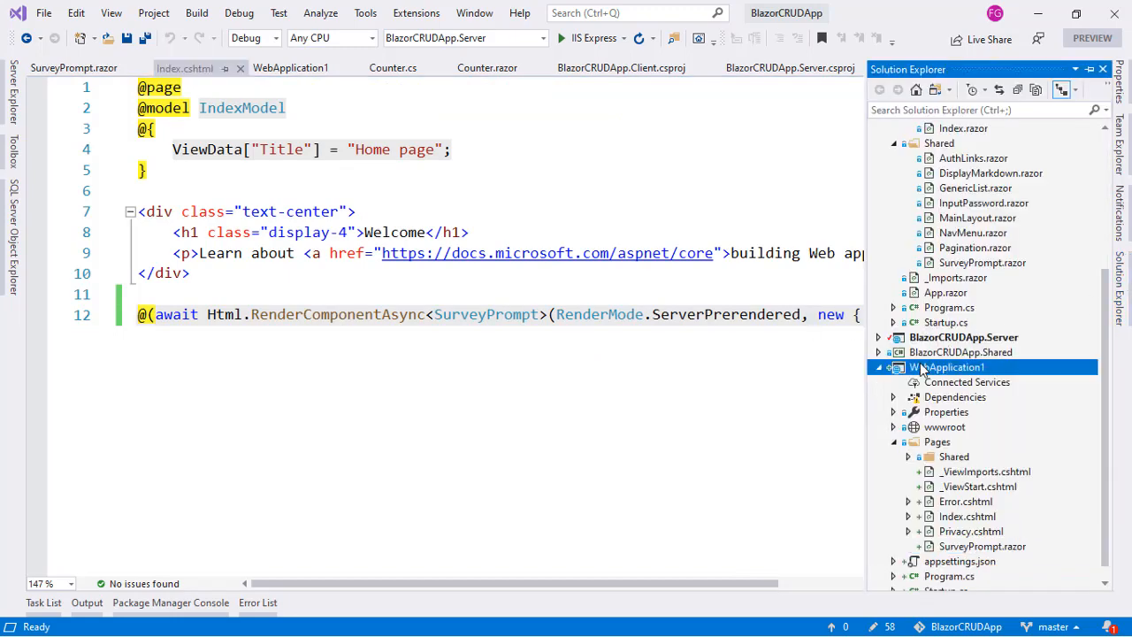
{"action": "left_click", "coordinate": [949, 366]}
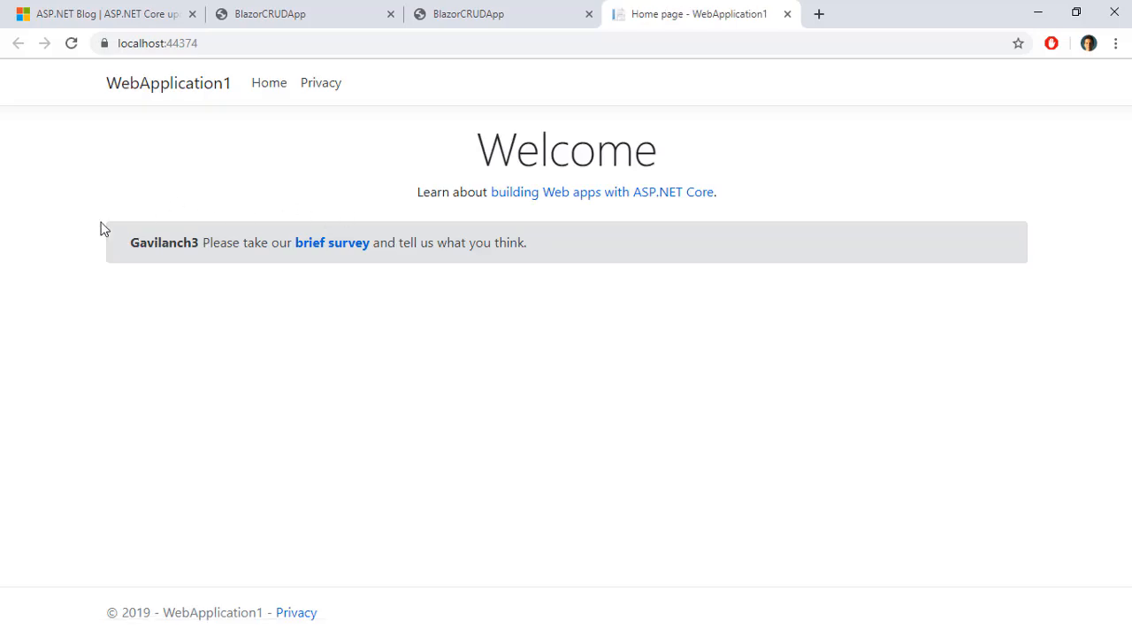
{"action": "mouse_move", "coordinate": [538, 241]}
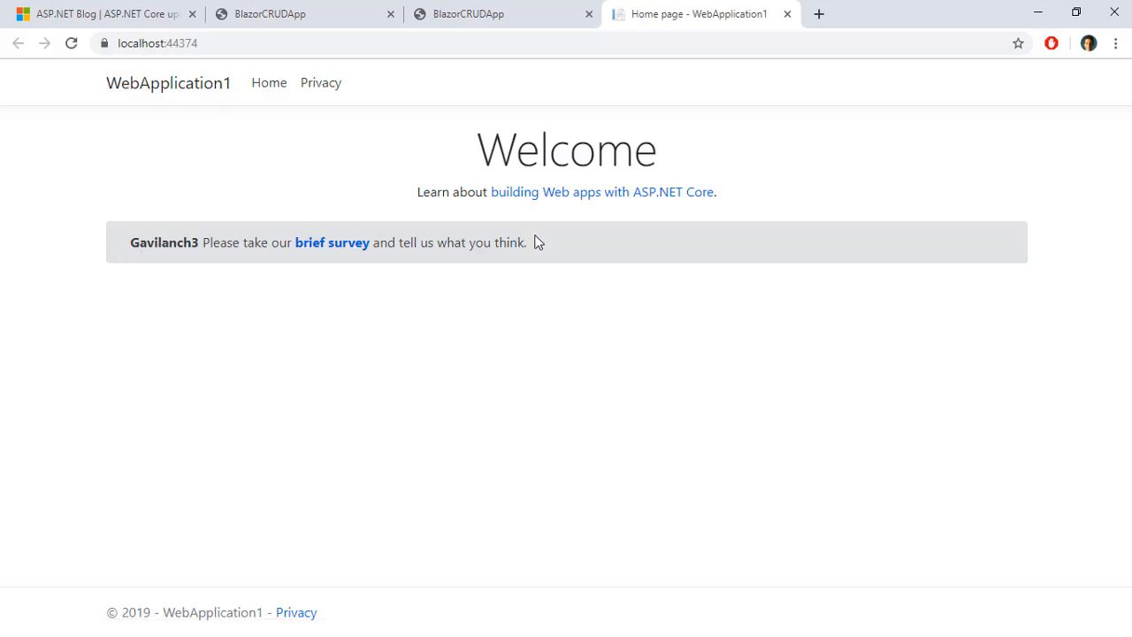
{"action": "double_click", "coordinate": [163, 243]}
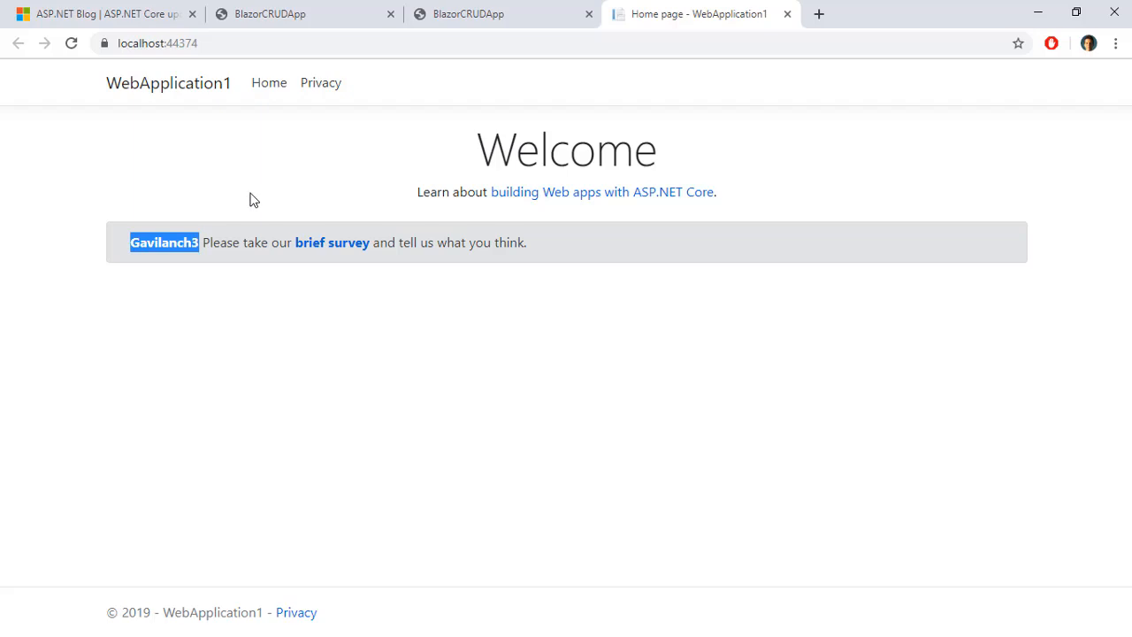